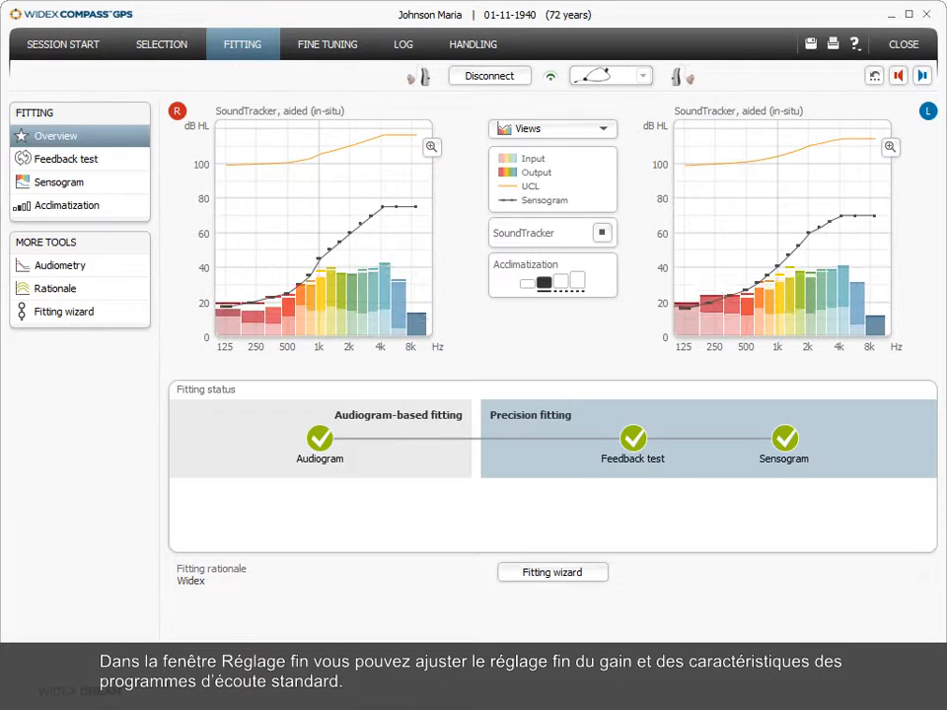
{"action": "mouse_move", "coordinate": [327, 44]}
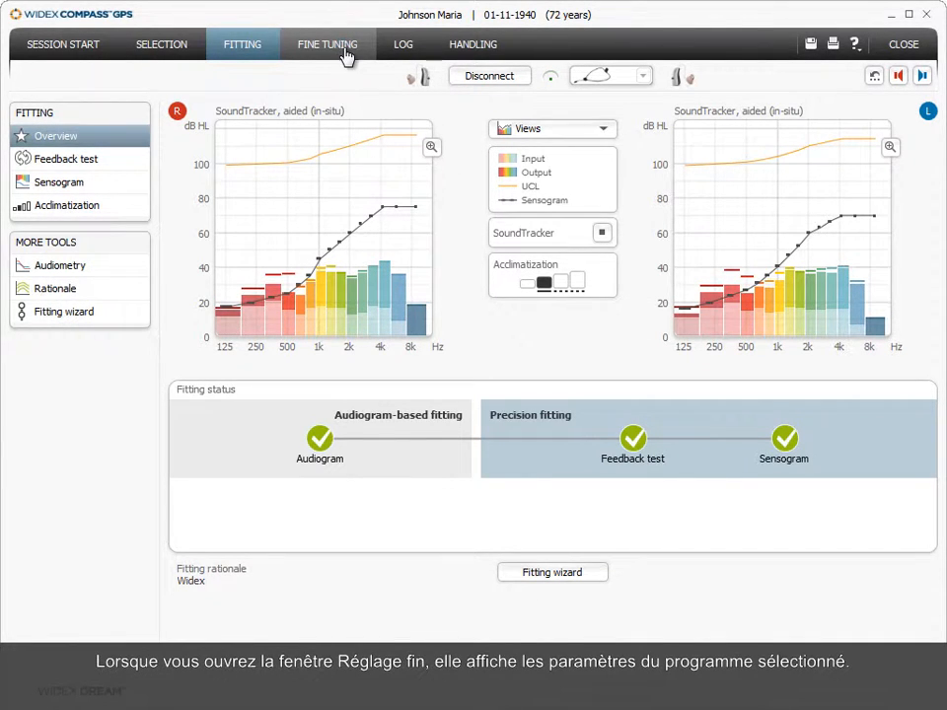
- Bring up the Fine Tuning screen with P1 Master output curves and gains for both ears
{"action": "left_click", "coordinate": [326, 44]}
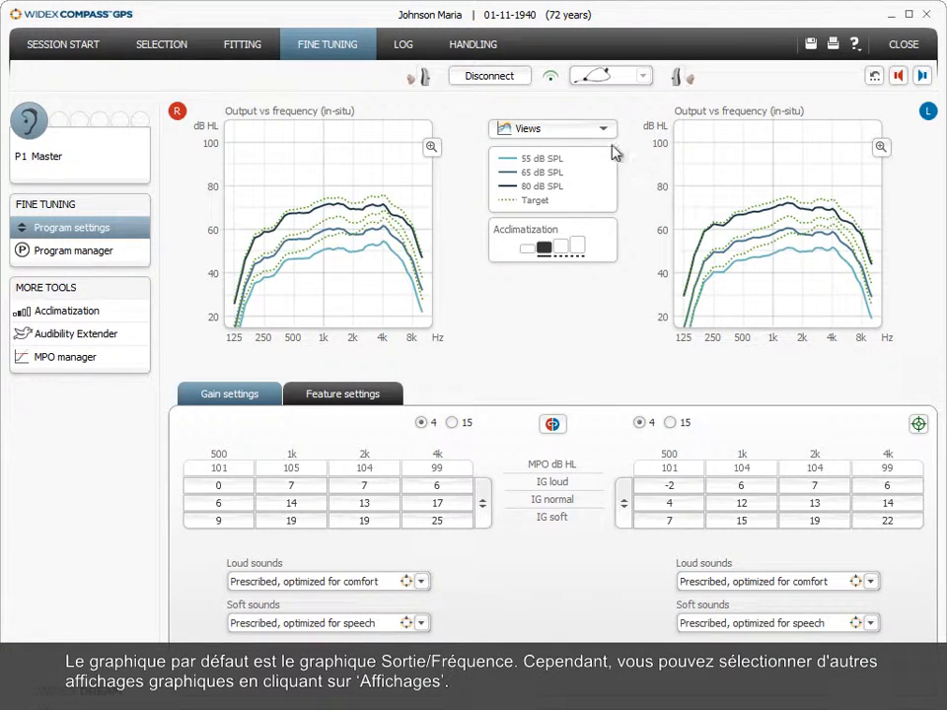
{"action": "left_click", "coordinate": [552, 128]}
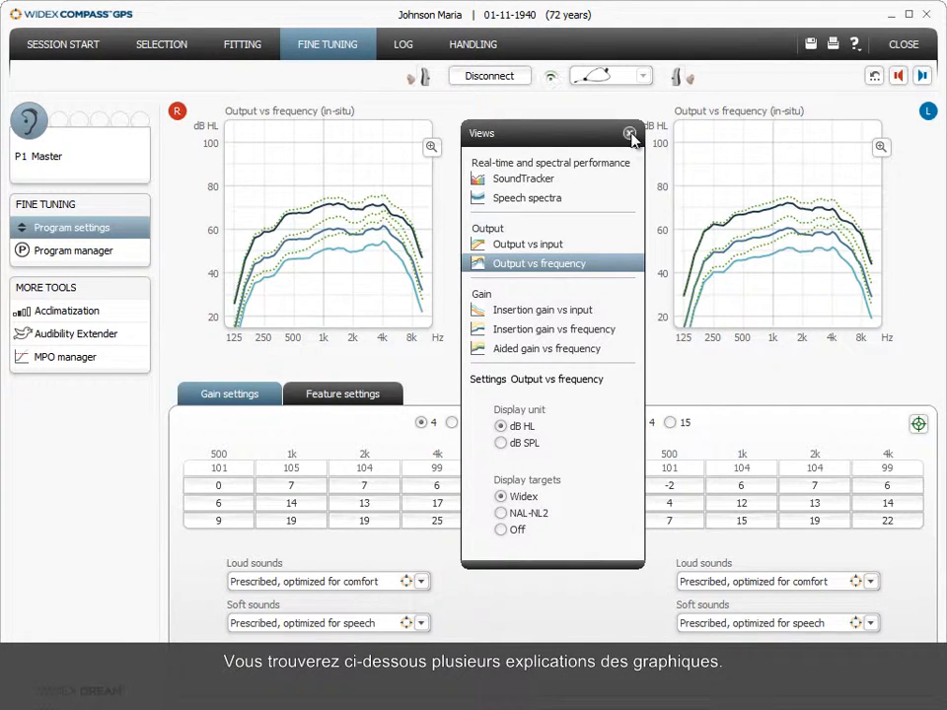
{"action": "left_click", "coordinate": [631, 133]}
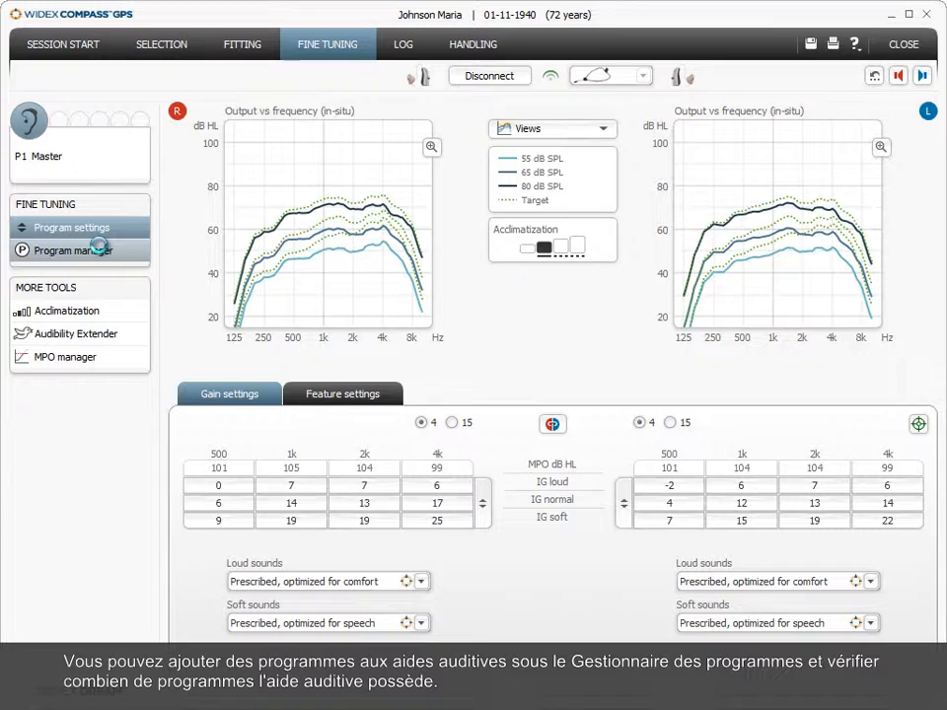
- Add Zen, TV and Music as programs P2, P3 and P4 next to Master
{"action": "left_click", "coordinate": [74, 249]}
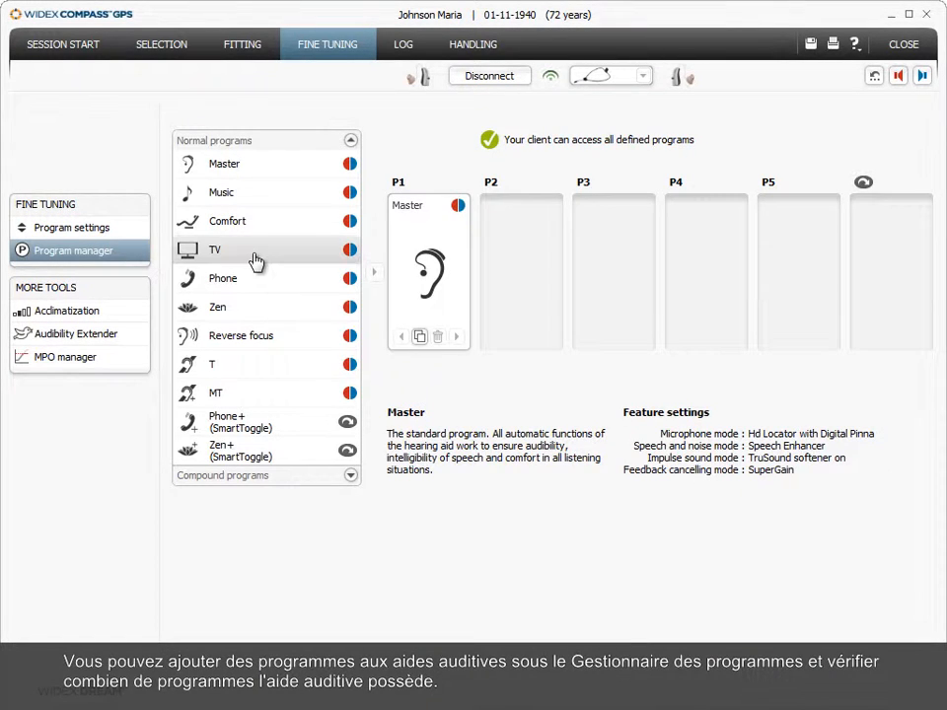
{"action": "left_click", "coordinate": [217, 307]}
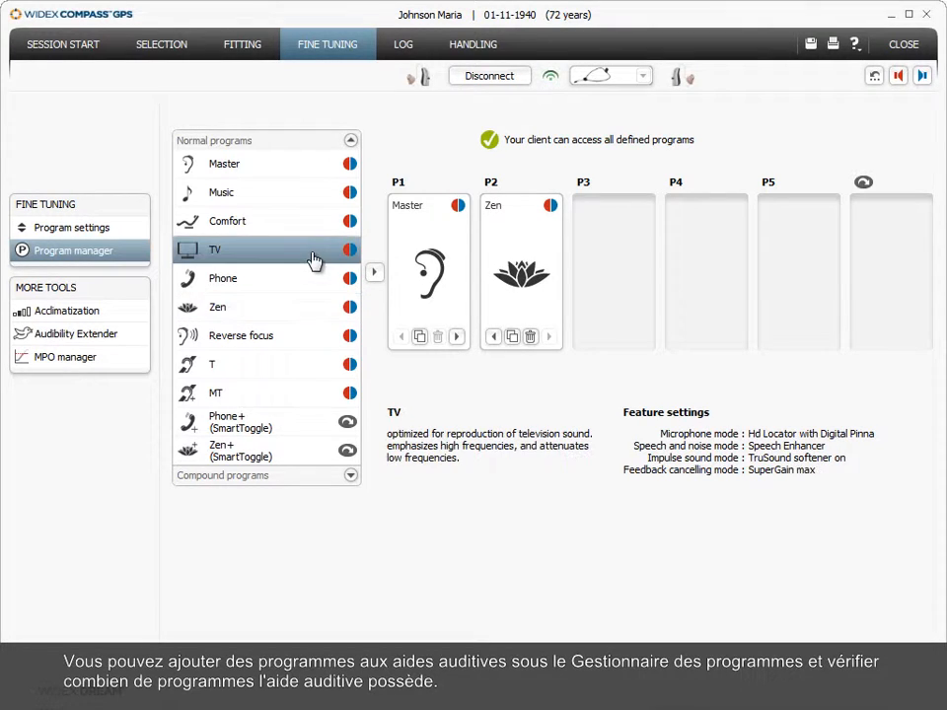
{"action": "left_click", "coordinate": [375, 272]}
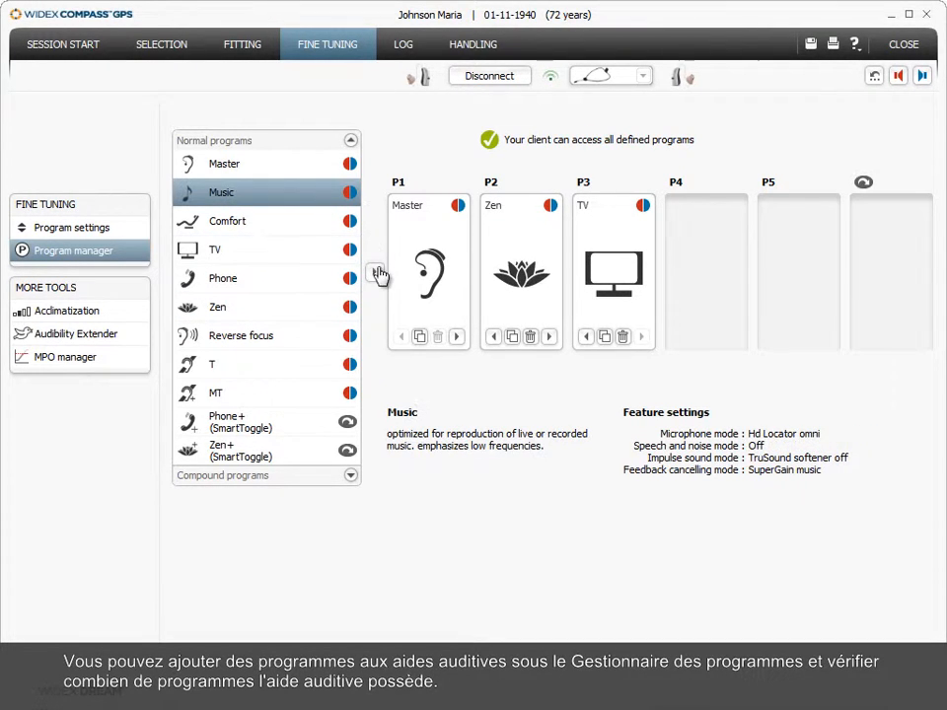
{"action": "left_click", "coordinate": [378, 273]}
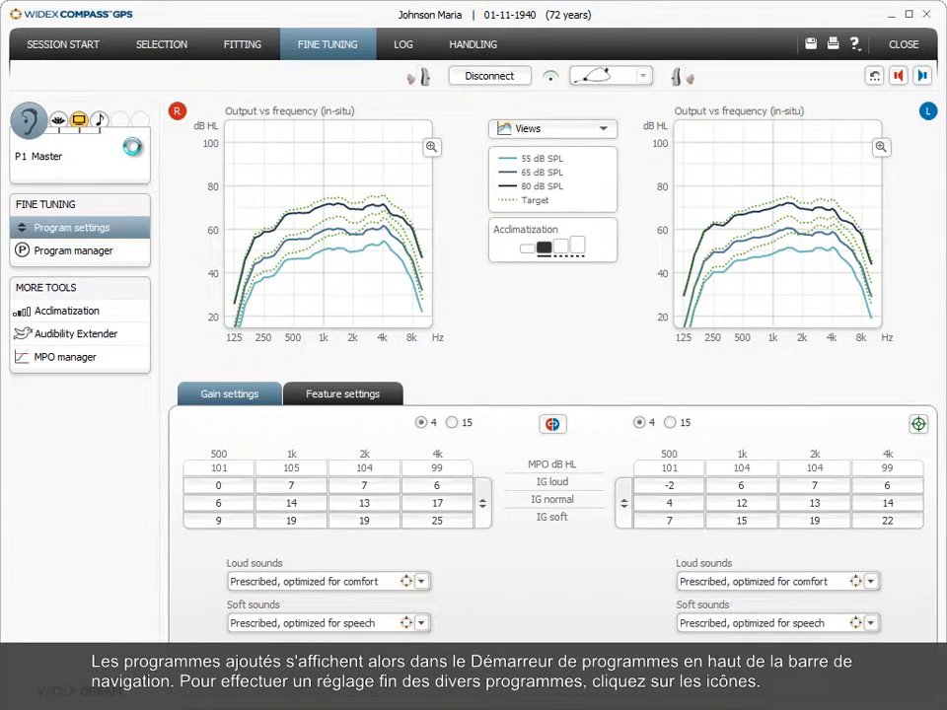
- Switch to the P3 TV program and adjust its gain cells at 1k and 2k
{"action": "left_click", "coordinate": [69, 119]}
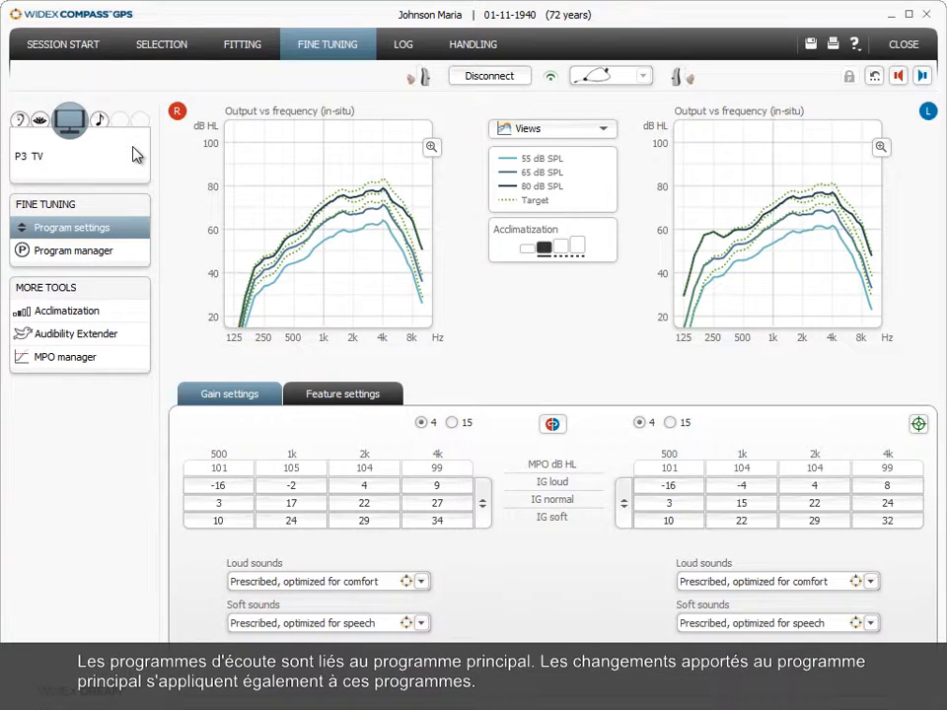
{"action": "left_click", "coordinate": [290, 484]}
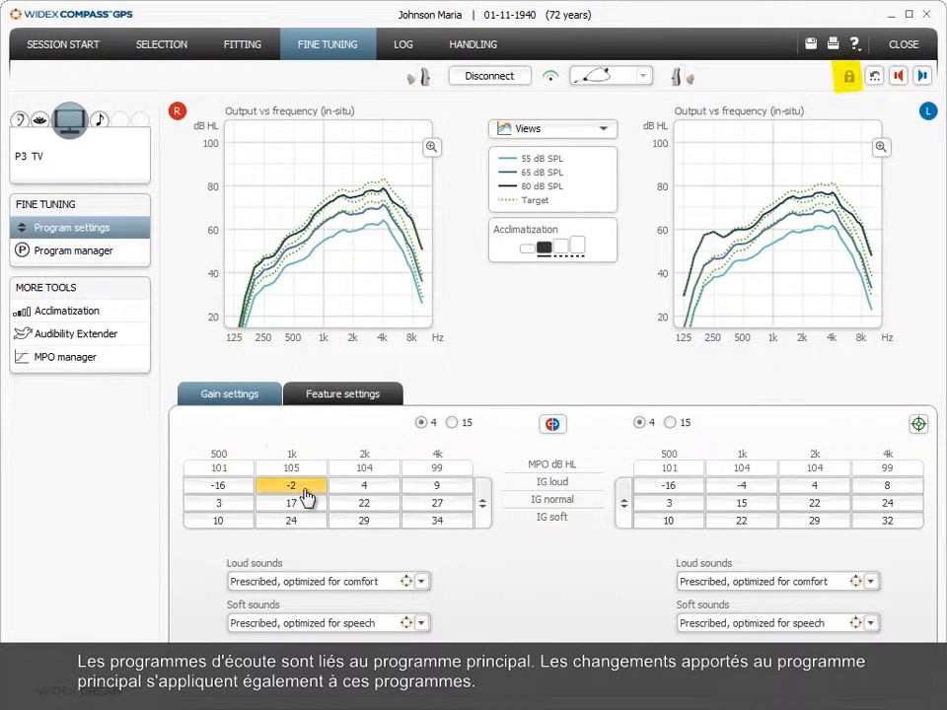
{"action": "left_click", "coordinate": [364, 503]}
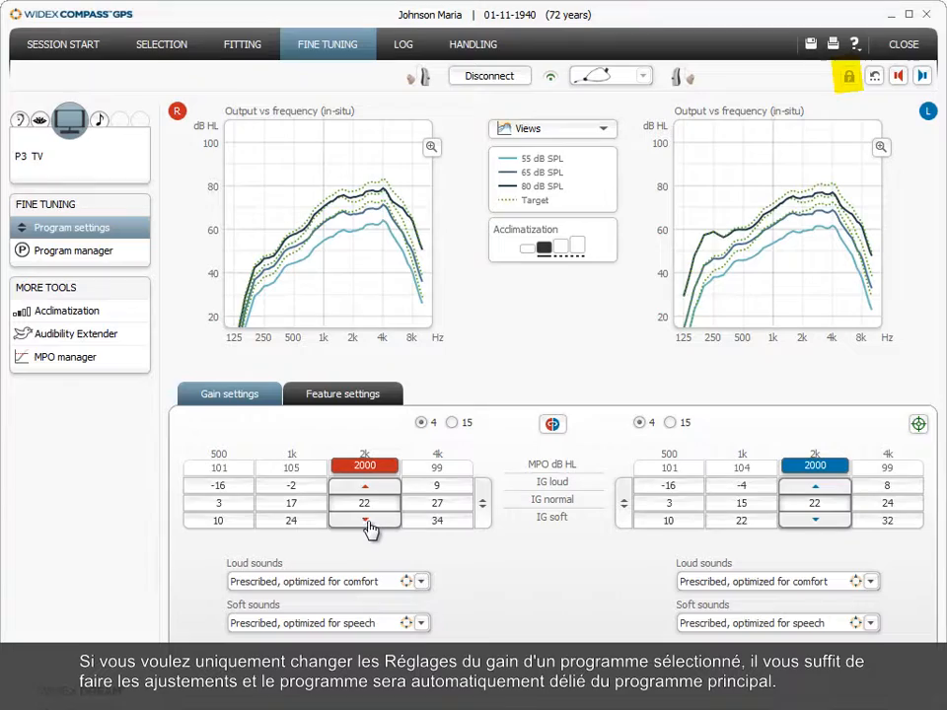
{"action": "left_click", "coordinate": [364, 520]}
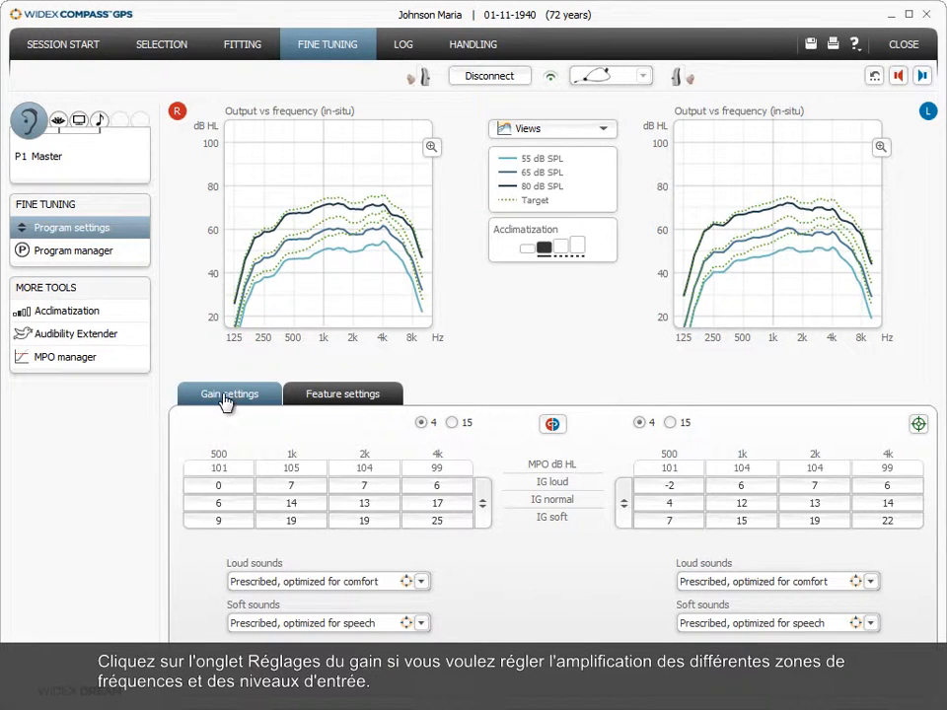
{"action": "mouse_move", "coordinate": [183, 432]}
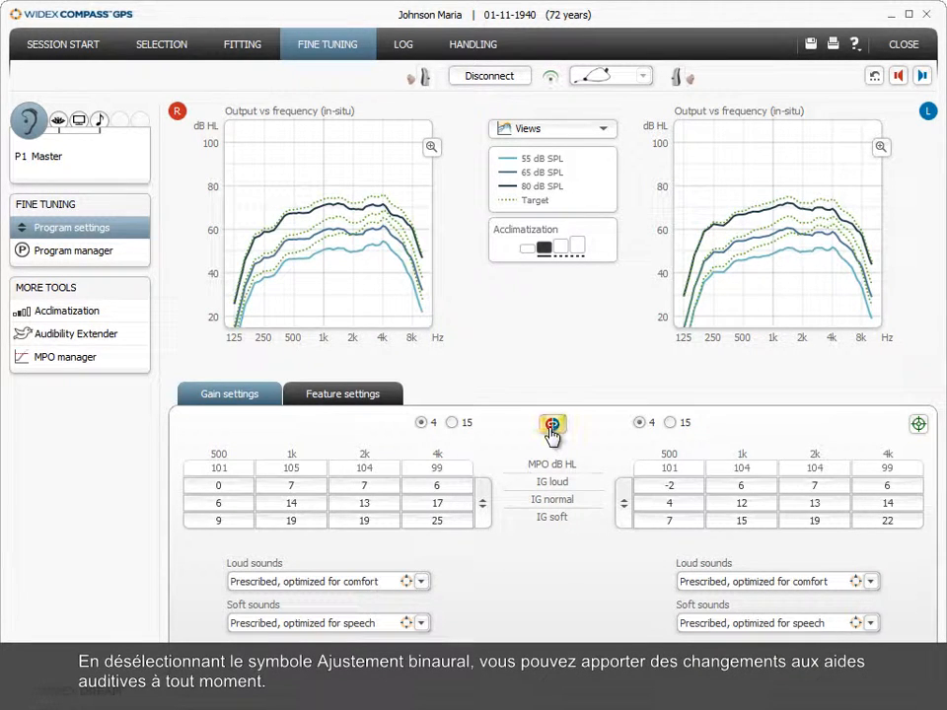
{"action": "left_click", "coordinate": [552, 426]}
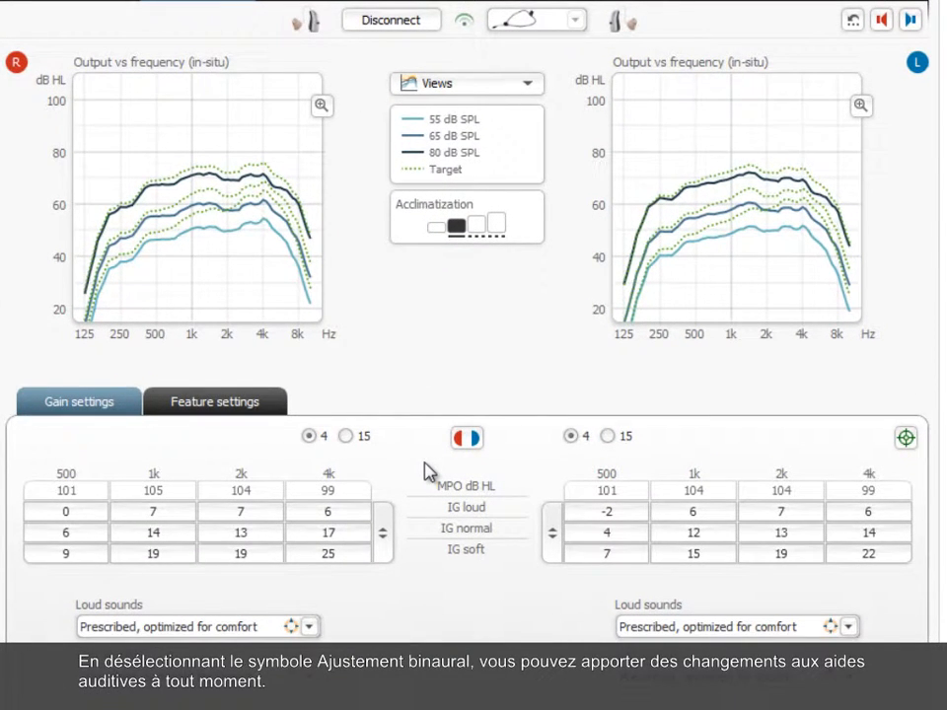
{"action": "left_click", "coordinate": [466, 437]}
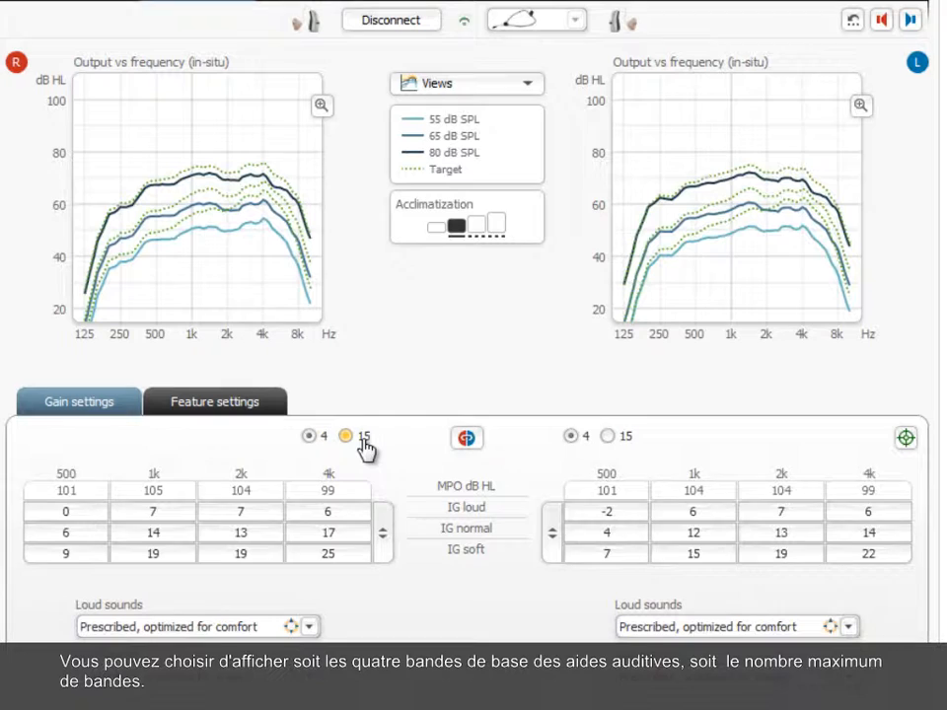
{"action": "left_click", "coordinate": [345, 435]}
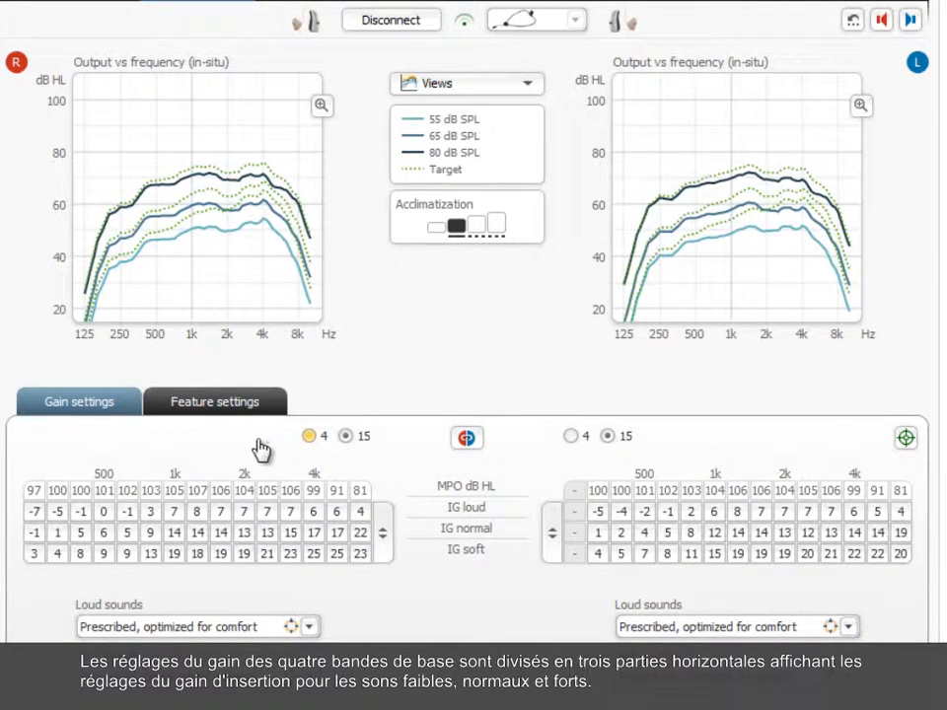
{"action": "left_click", "coordinate": [309, 435]}
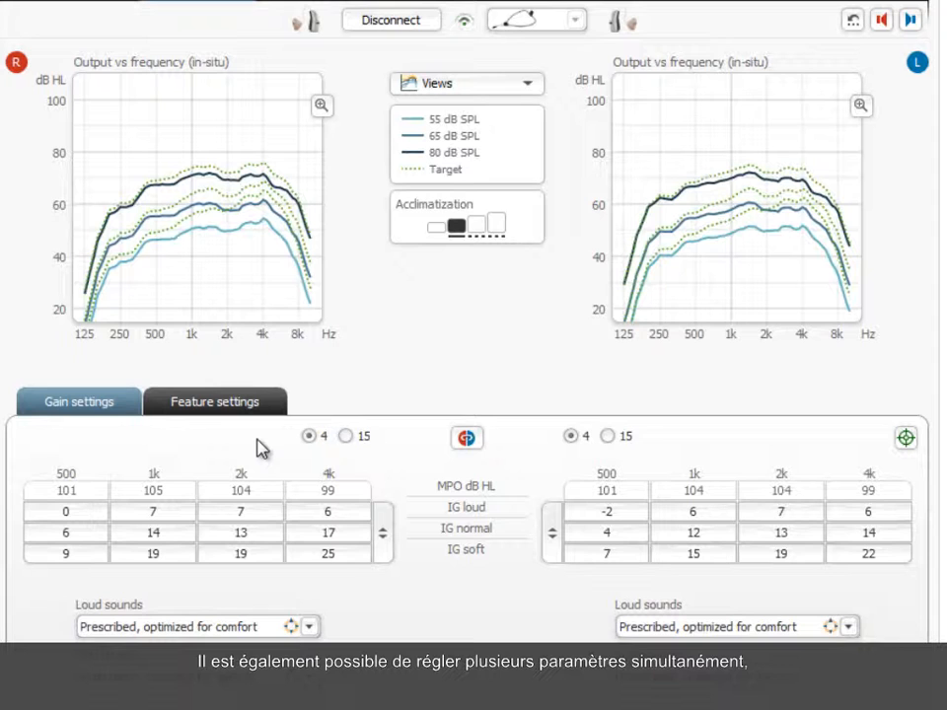
- Select the 1k–2k bands and lower soft gain by 1 dB on both ears
{"action": "left_click", "coordinate": [240, 553]}
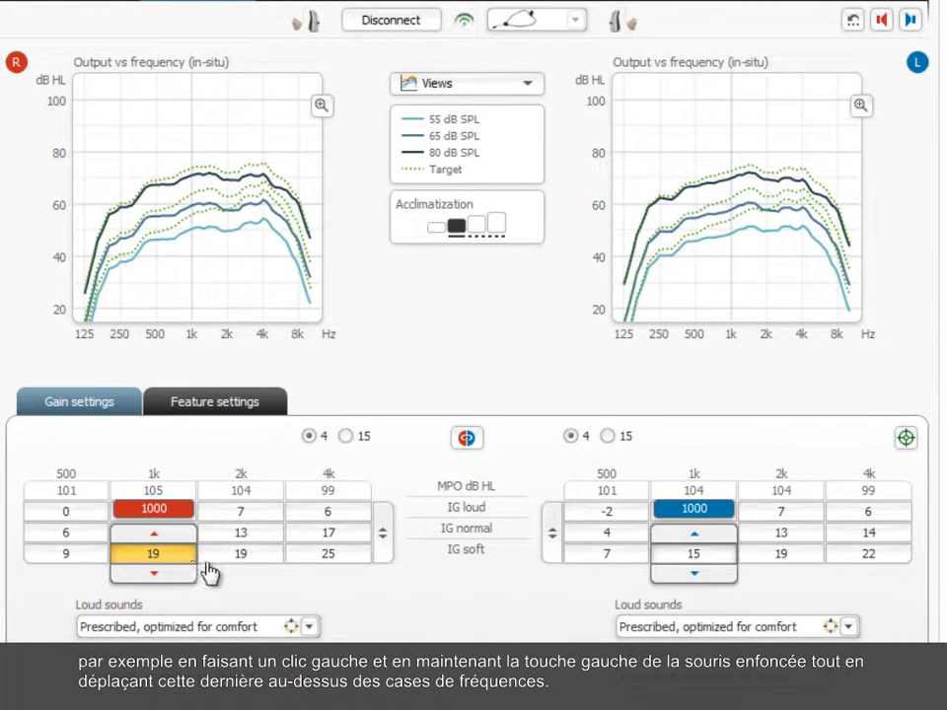
{"action": "left_click_drag", "start_coordinate": [153, 509], "coordinate": [241, 509]}
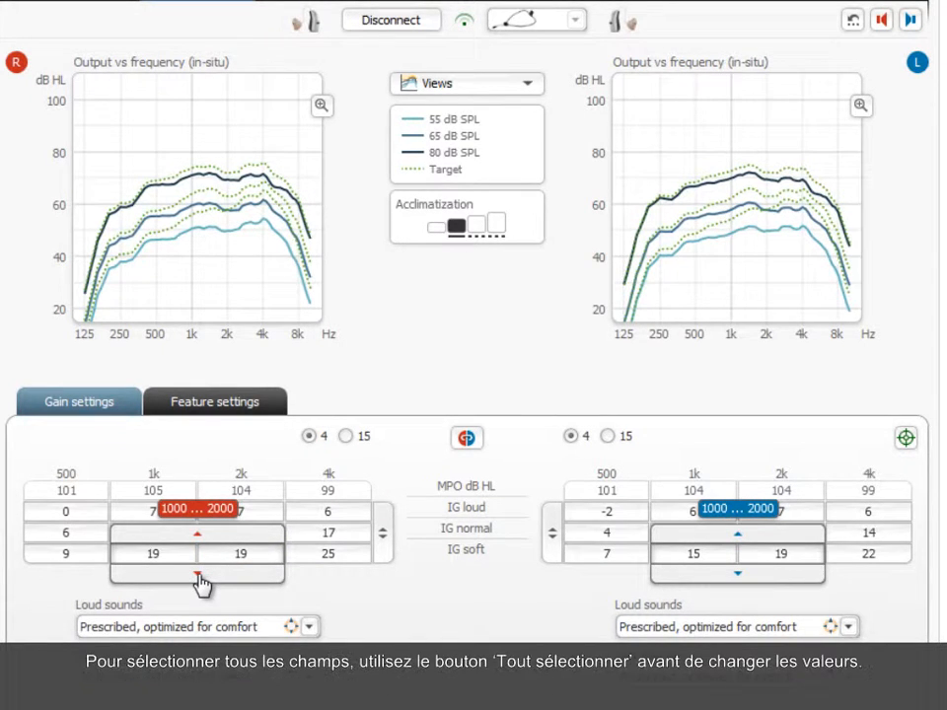
{"action": "left_click", "coordinate": [197, 574]}
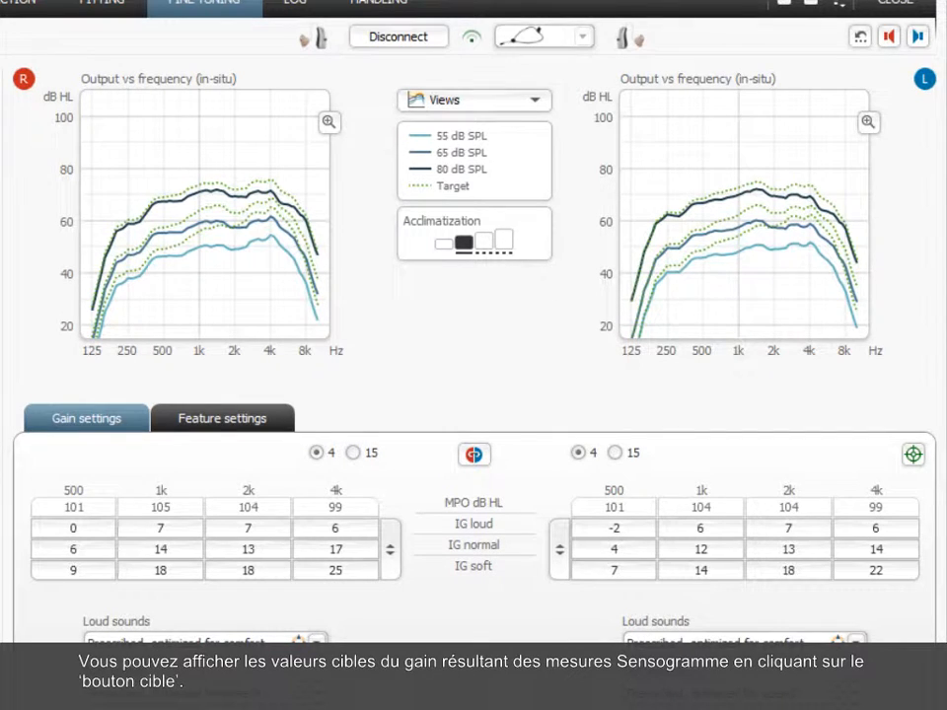
- Choose Recalculate Fine tuning from the reset options
{"action": "left_click", "coordinate": [913, 455]}
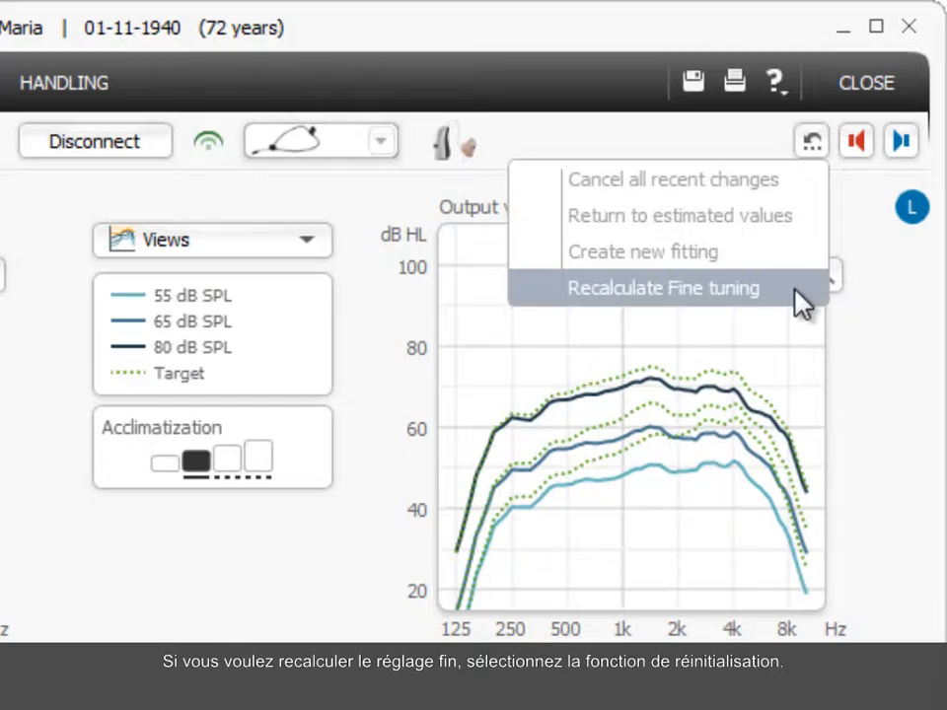
{"action": "left_click", "coordinate": [663, 288]}
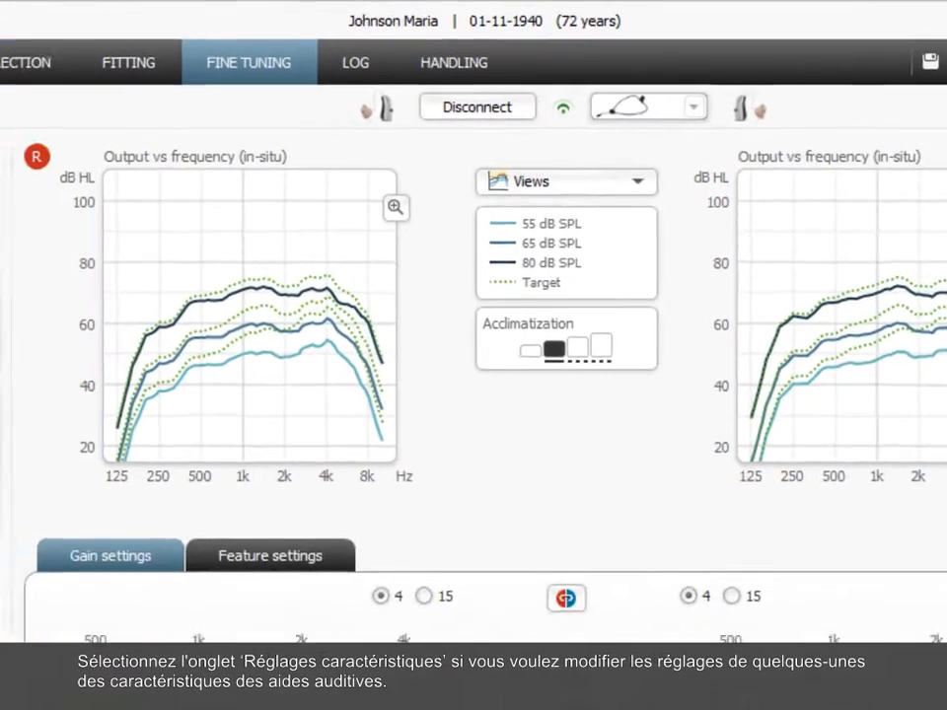
- Review microphone, speech and noise, impulse sound and feedback cancelling modes for both ears
{"action": "left_click", "coordinate": [271, 555]}
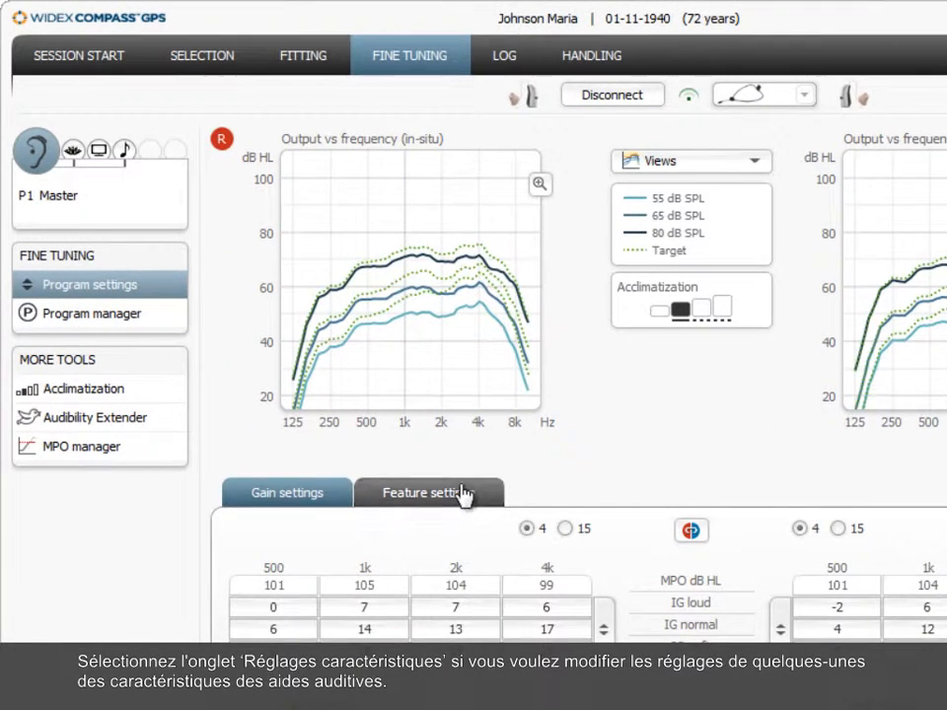
{"action": "left_click", "coordinate": [430, 493]}
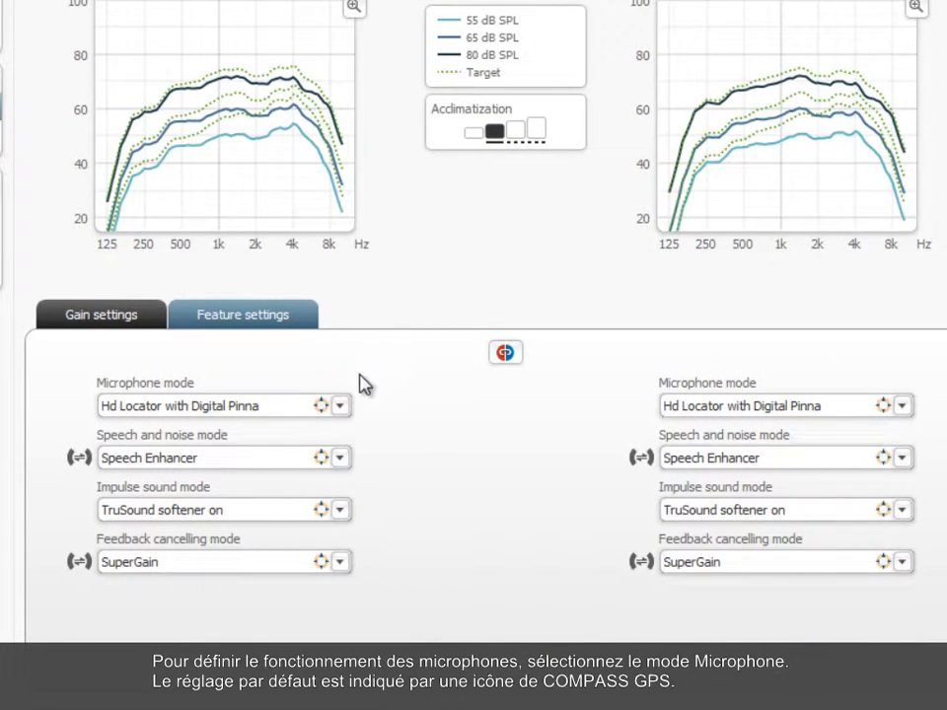
{"action": "left_click", "coordinate": [340, 405]}
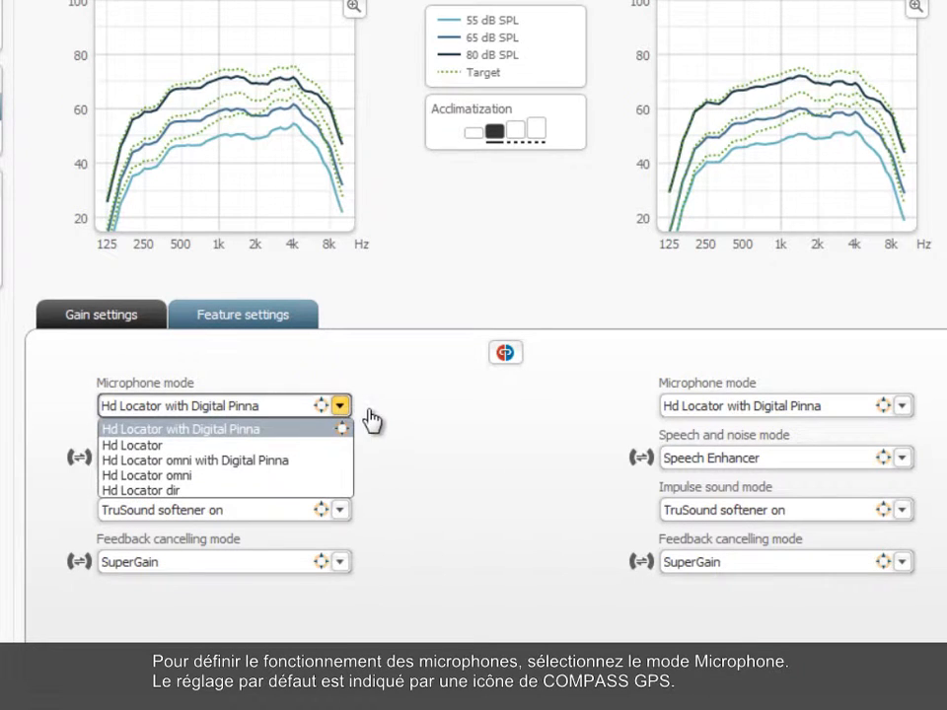
{"action": "mouse_move", "coordinate": [388, 429]}
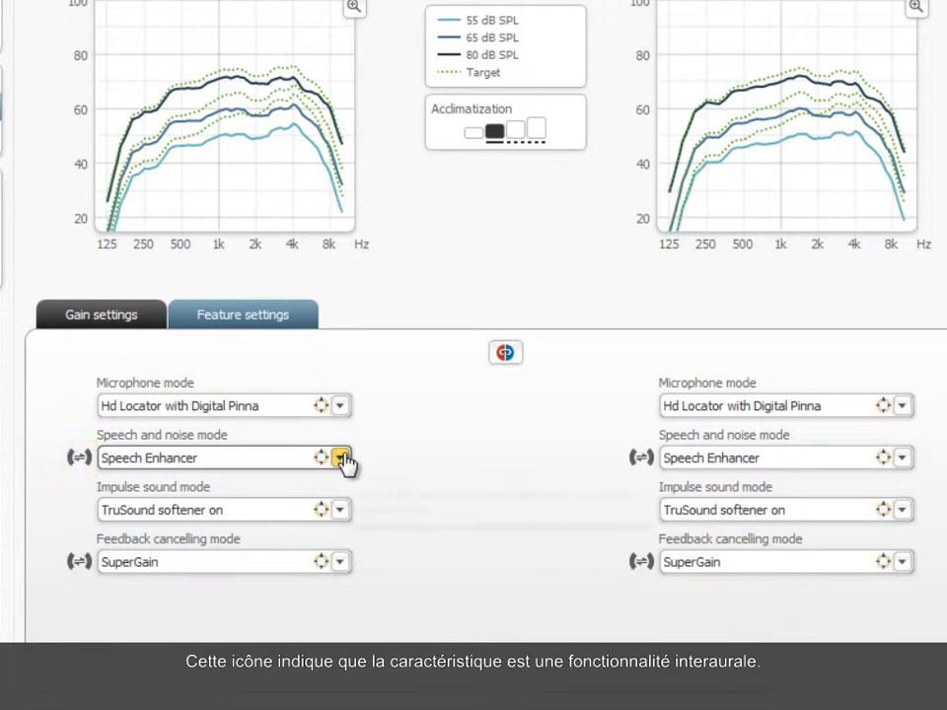
{"action": "left_click", "coordinate": [341, 458]}
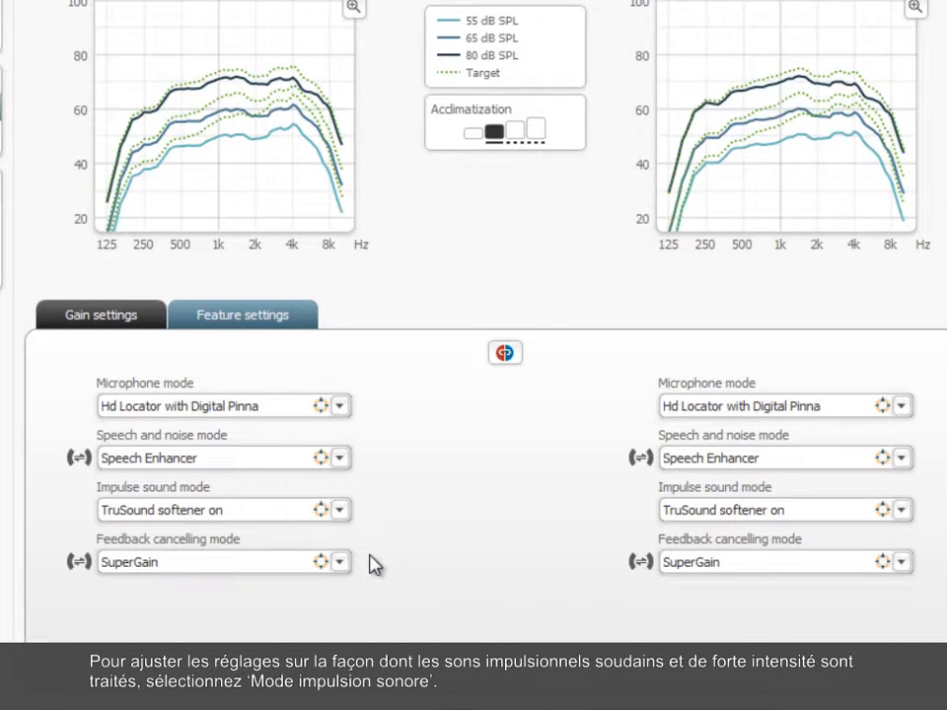
{"action": "left_click", "coordinate": [340, 510]}
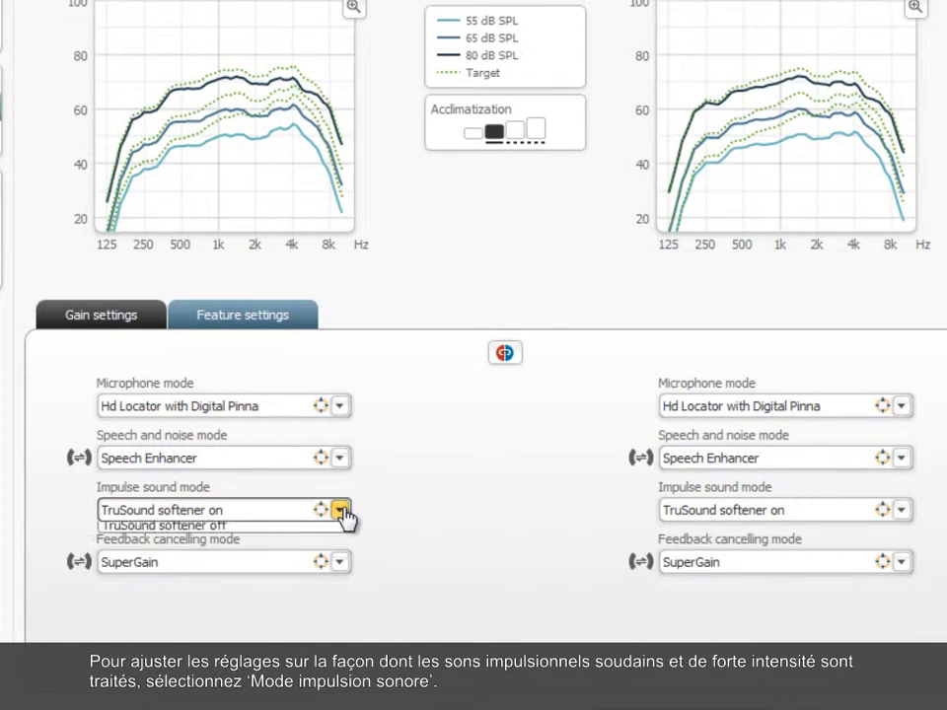
{"action": "left_click", "coordinate": [339, 510]}
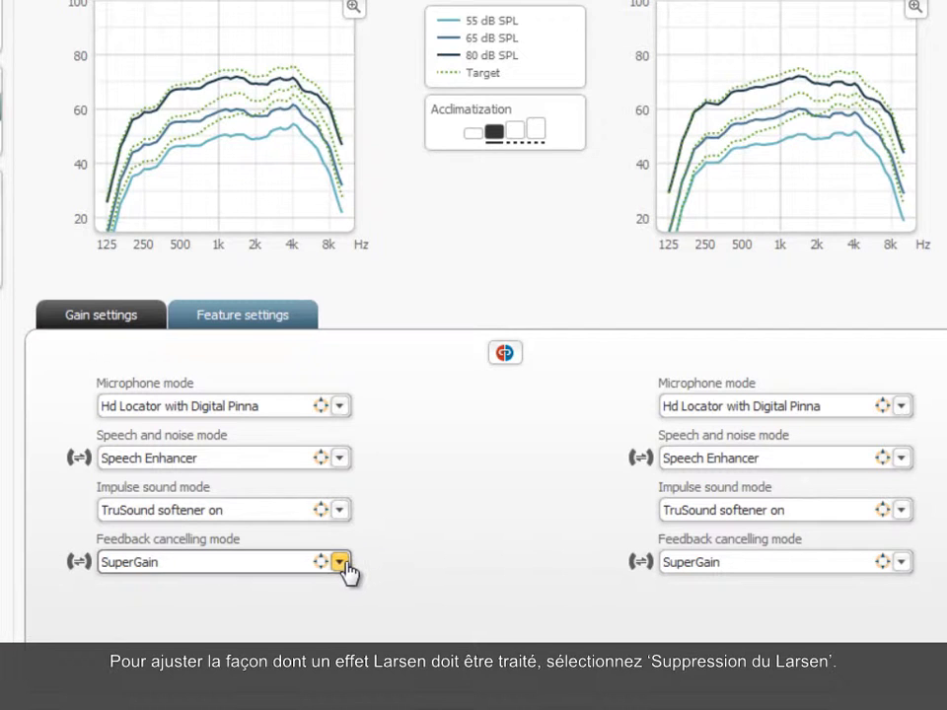
{"action": "left_click", "coordinate": [339, 561]}
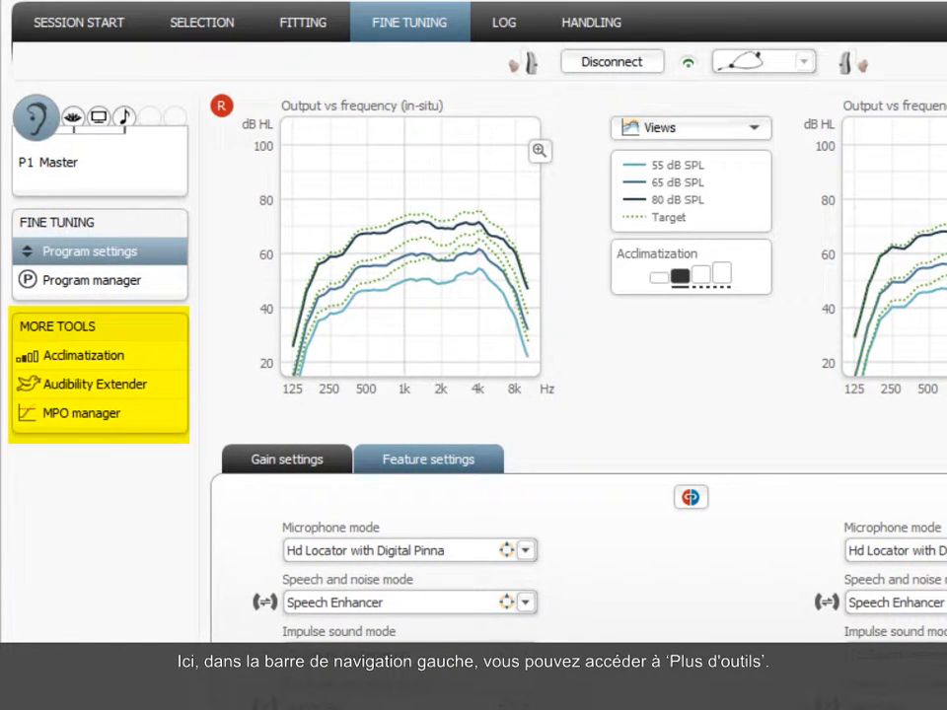
{"action": "mouse_move", "coordinate": [216, 377]}
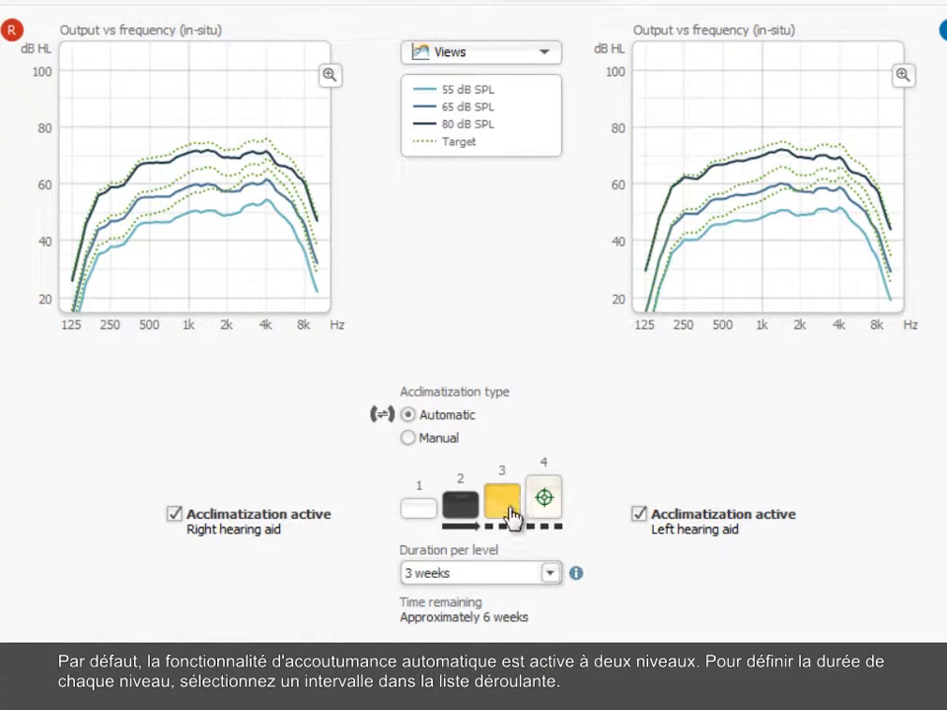
- Set acclimatization to level 3 with a duration of 3 weeks per level
{"action": "left_click", "coordinate": [501, 506]}
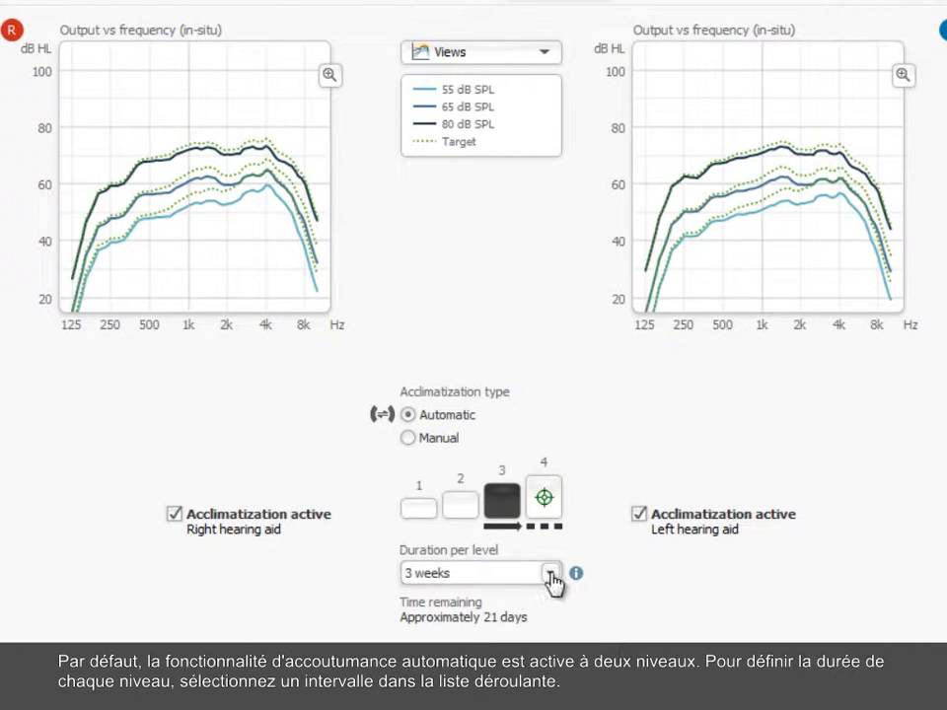
{"action": "left_click", "coordinate": [549, 573]}
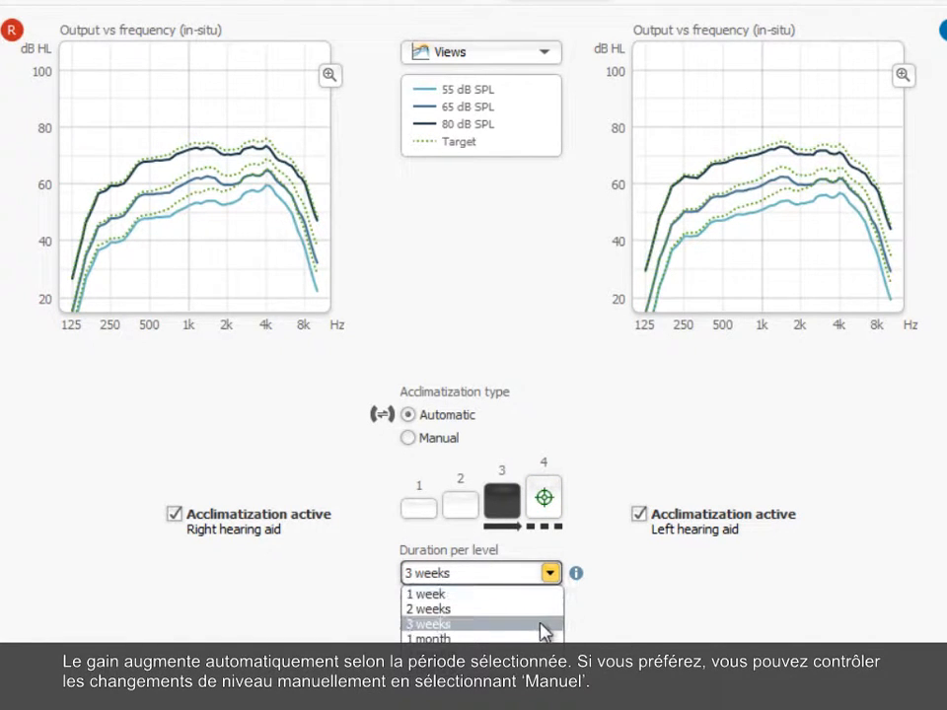
{"action": "left_click", "coordinate": [427, 624]}
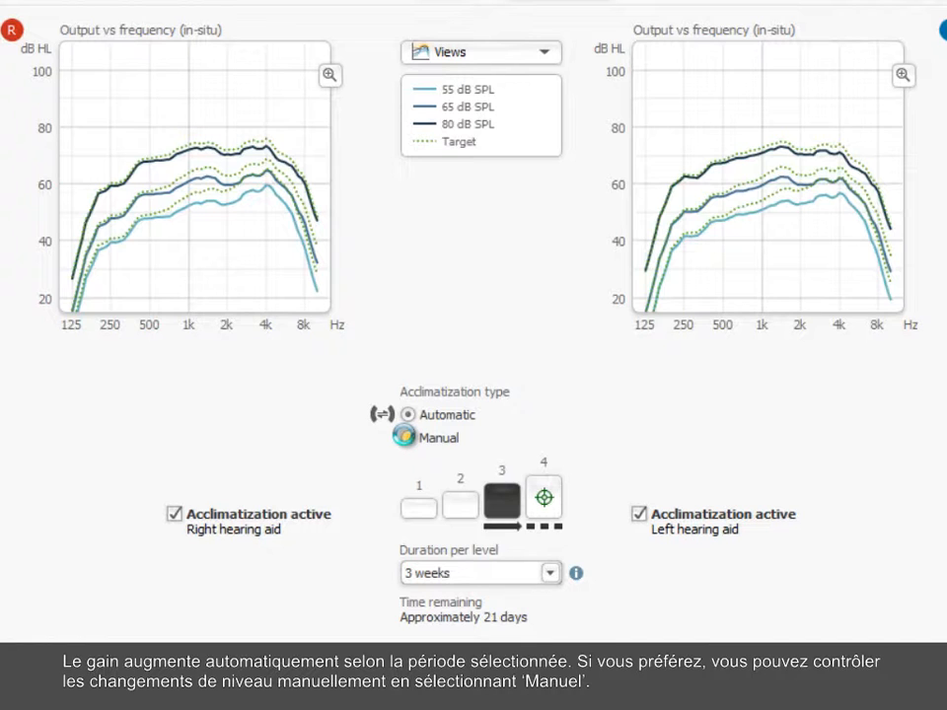
- Select Manual, then turn Acclimatization active off and back on for both ears
{"action": "left_click", "coordinate": [408, 438]}
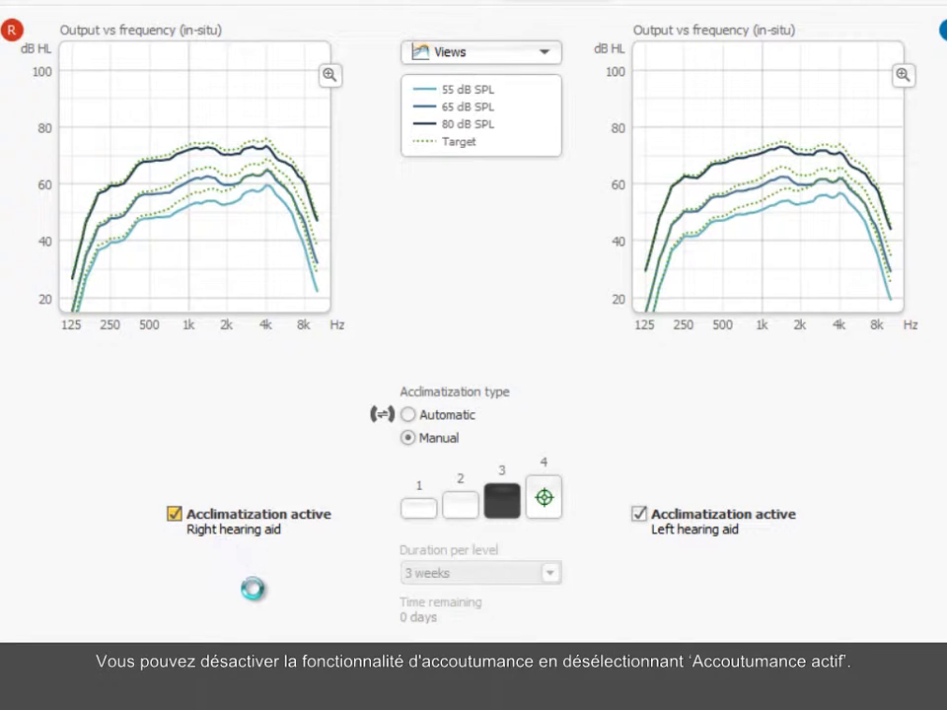
{"action": "left_click", "coordinate": [174, 514]}
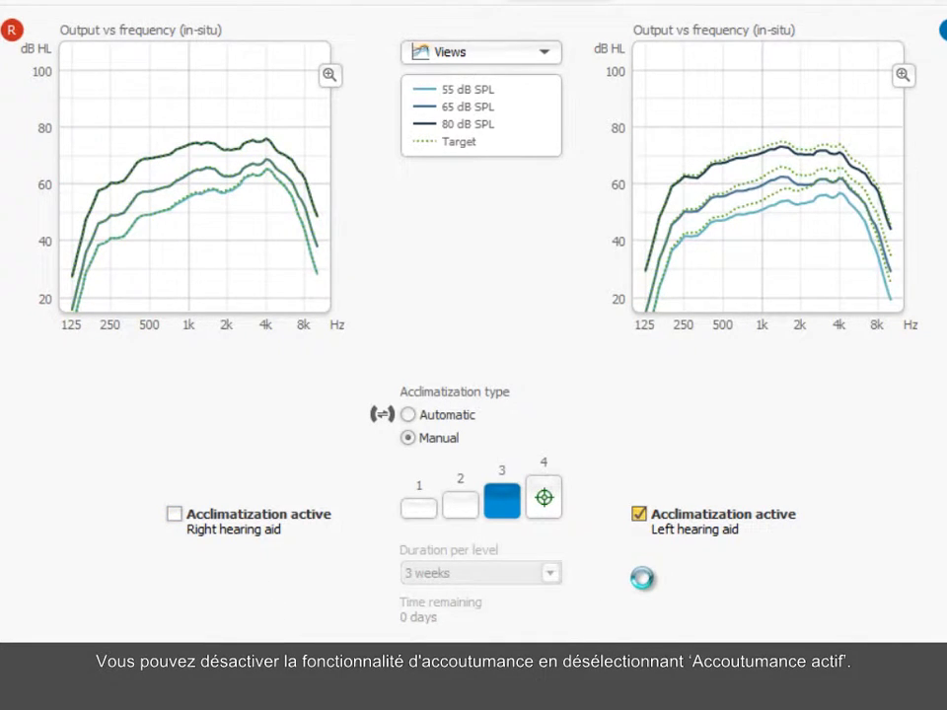
{"action": "left_click", "coordinate": [640, 514]}
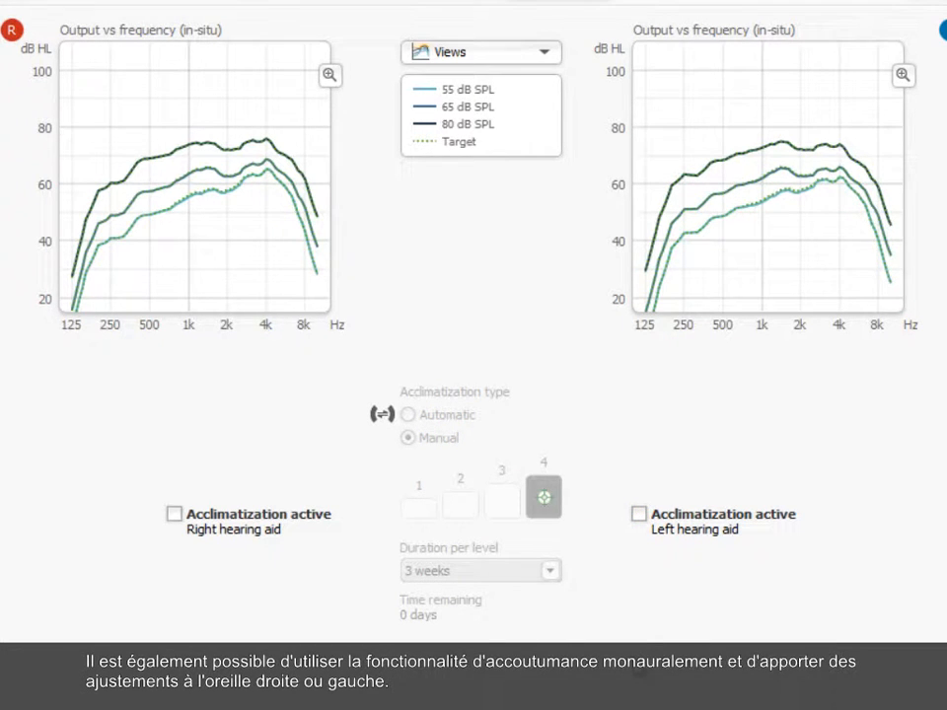
{"action": "left_click", "coordinate": [173, 514]}
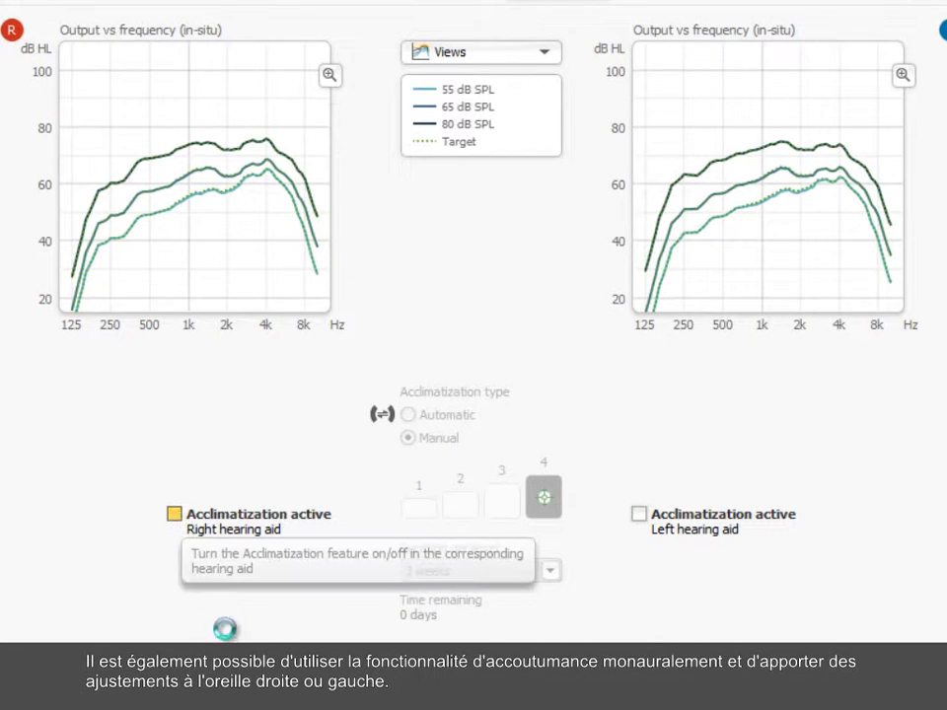
{"action": "left_click", "coordinate": [173, 514]}
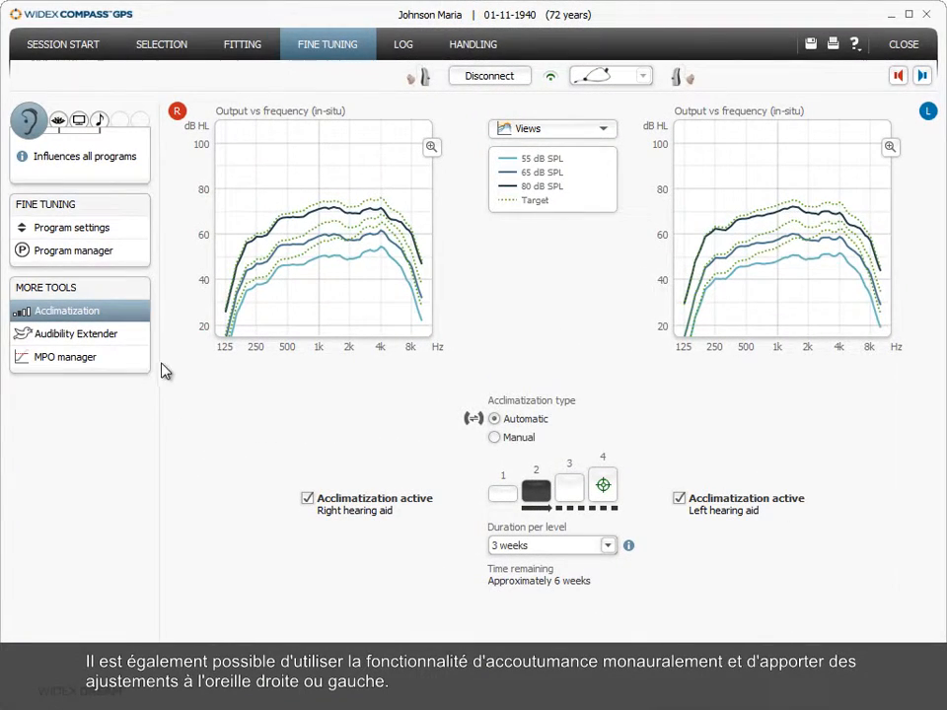
- Open the Audibility Extender and apply it to All programs
{"action": "left_click", "coordinate": [75, 334]}
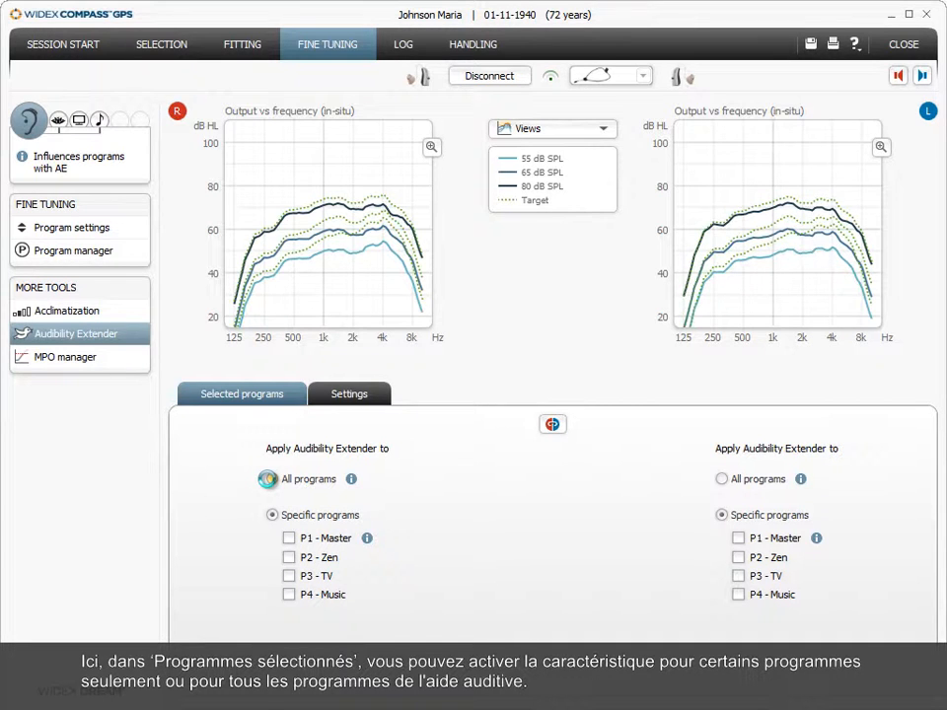
{"action": "left_click", "coordinate": [268, 478]}
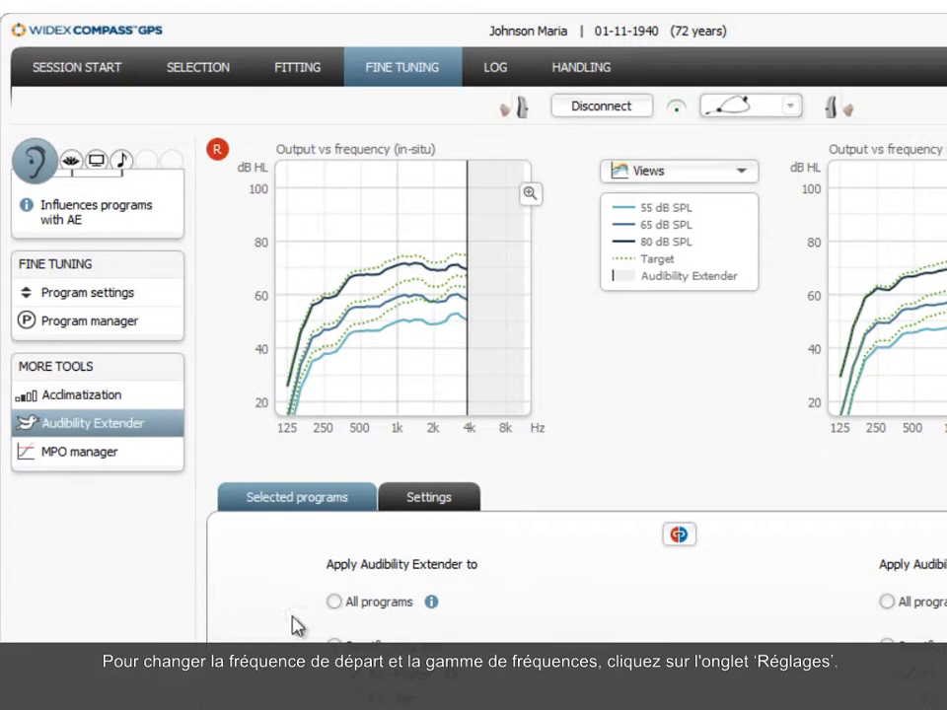
- Check the 4000 Hz start frequency, then play and close the TV demonstration
{"action": "left_click", "coordinate": [430, 496]}
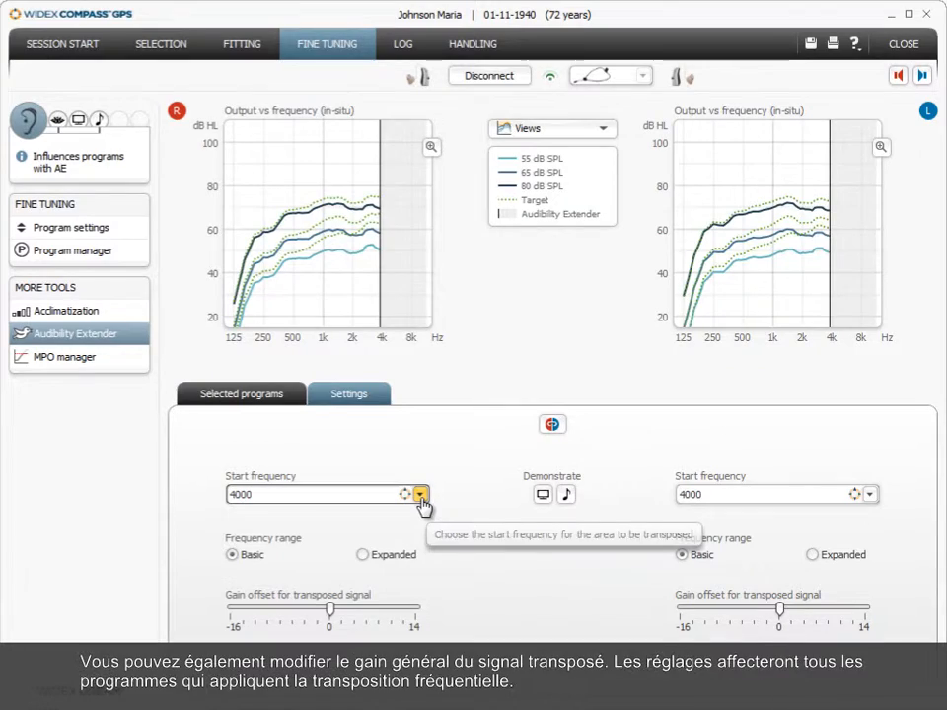
{"action": "left_click", "coordinate": [419, 494]}
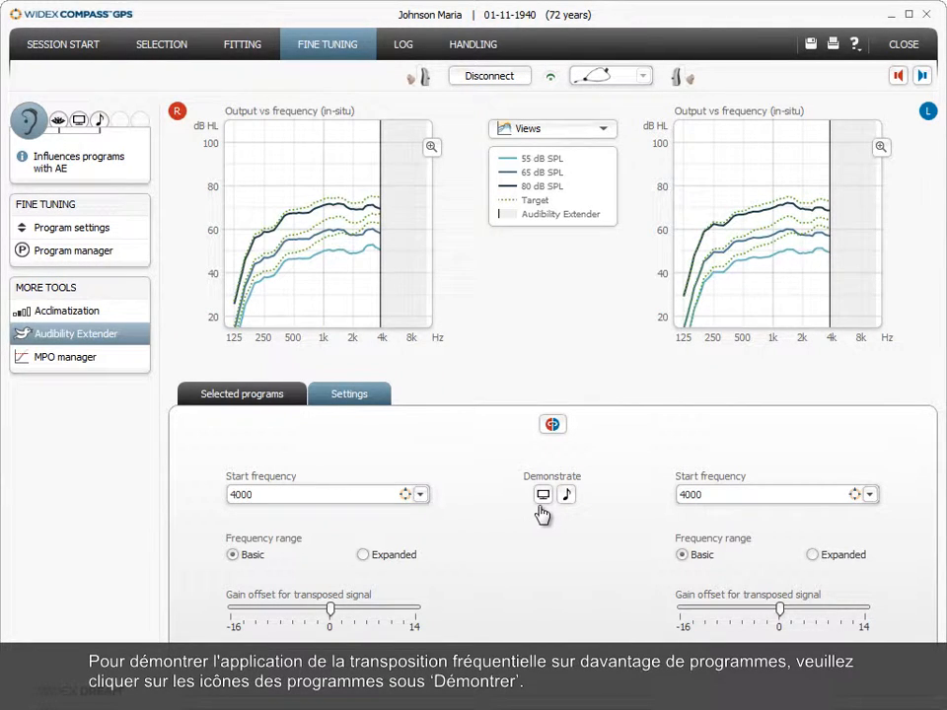
{"action": "left_click", "coordinate": [543, 494]}
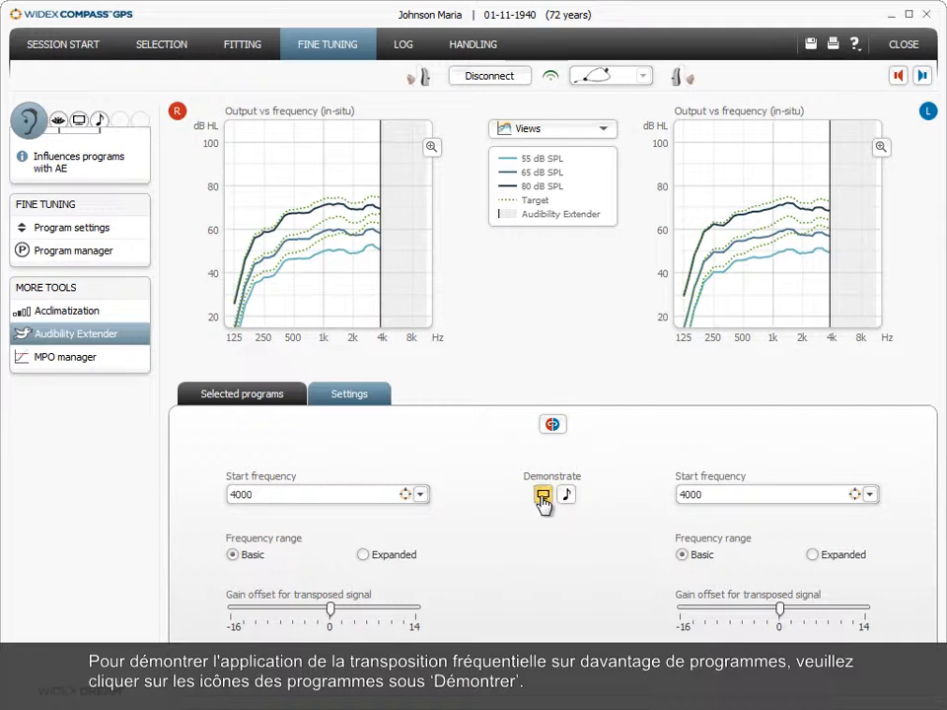
{"action": "left_click", "coordinate": [542, 494]}
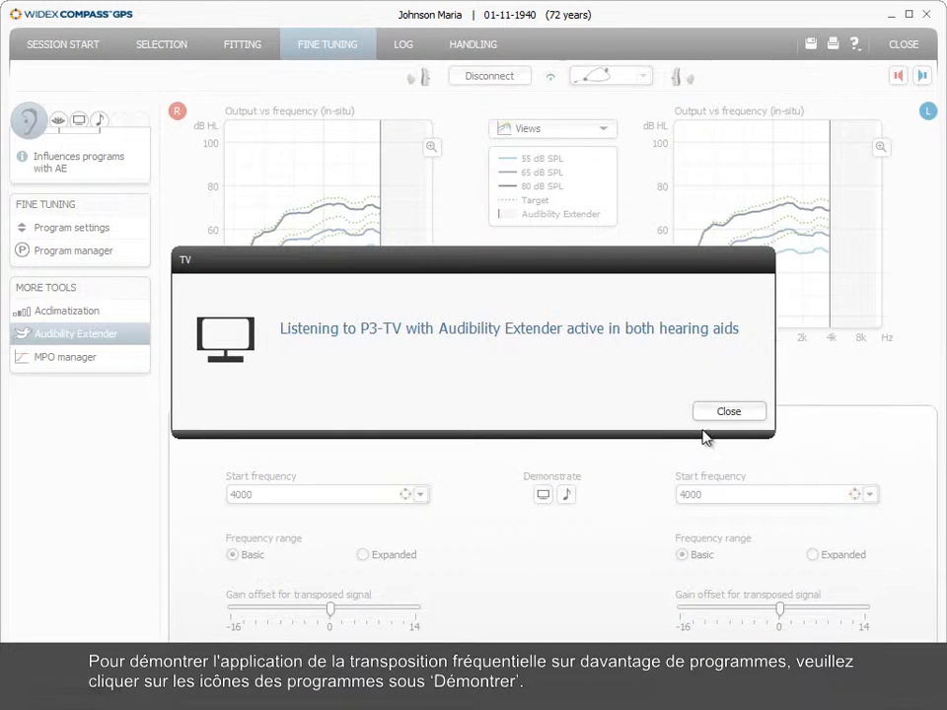
{"action": "left_click", "coordinate": [728, 412]}
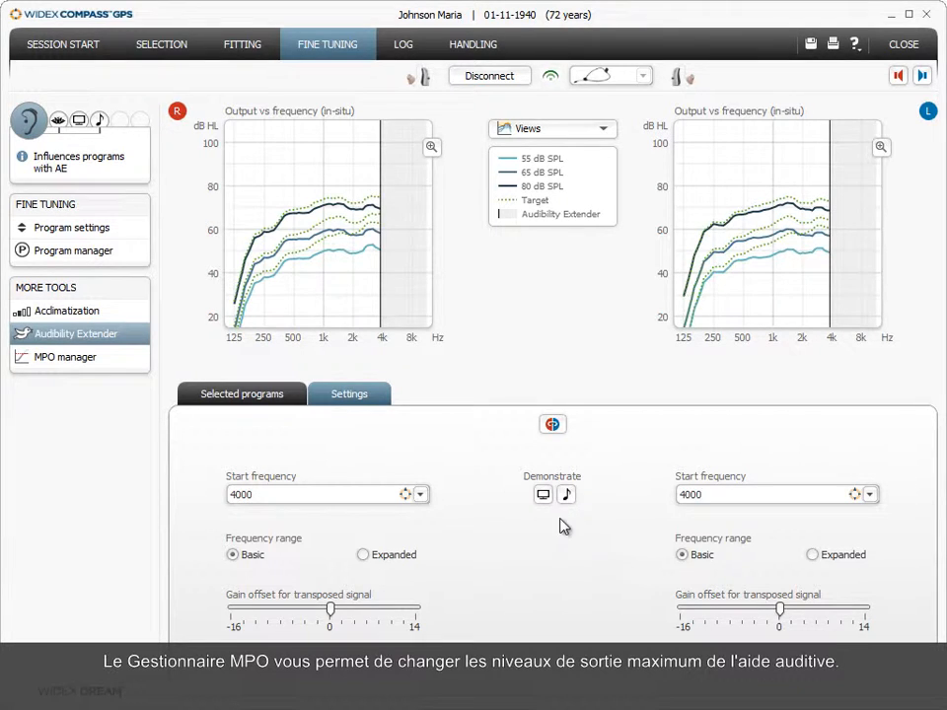
{"action": "mouse_move", "coordinate": [74, 356]}
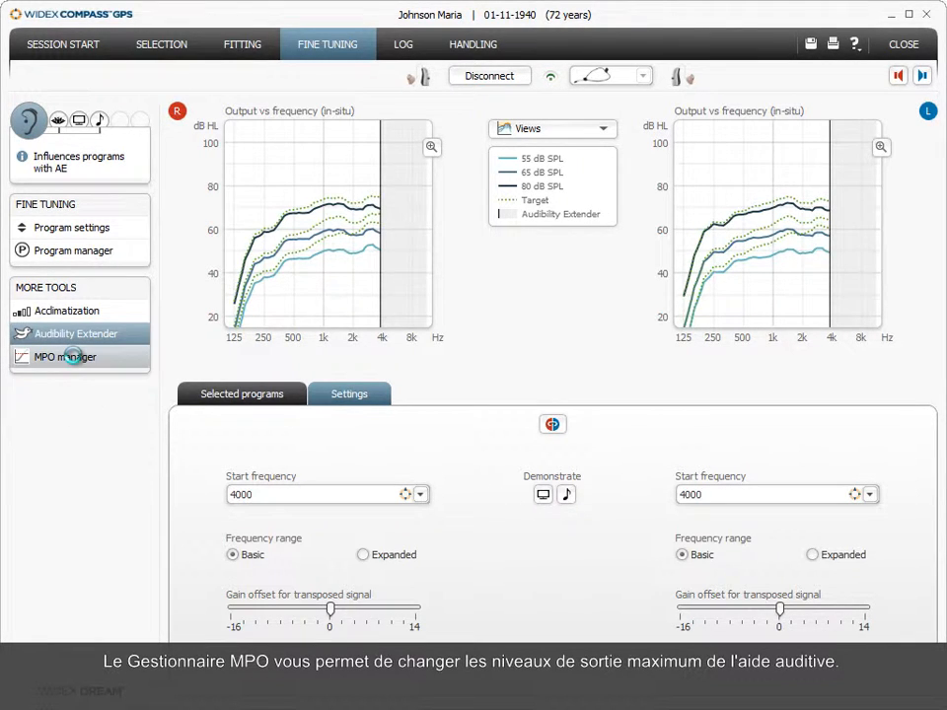
- Lower the 1k MPO lock by 1 dB for both ears, keeping automatic output control On
{"action": "left_click", "coordinate": [64, 357]}
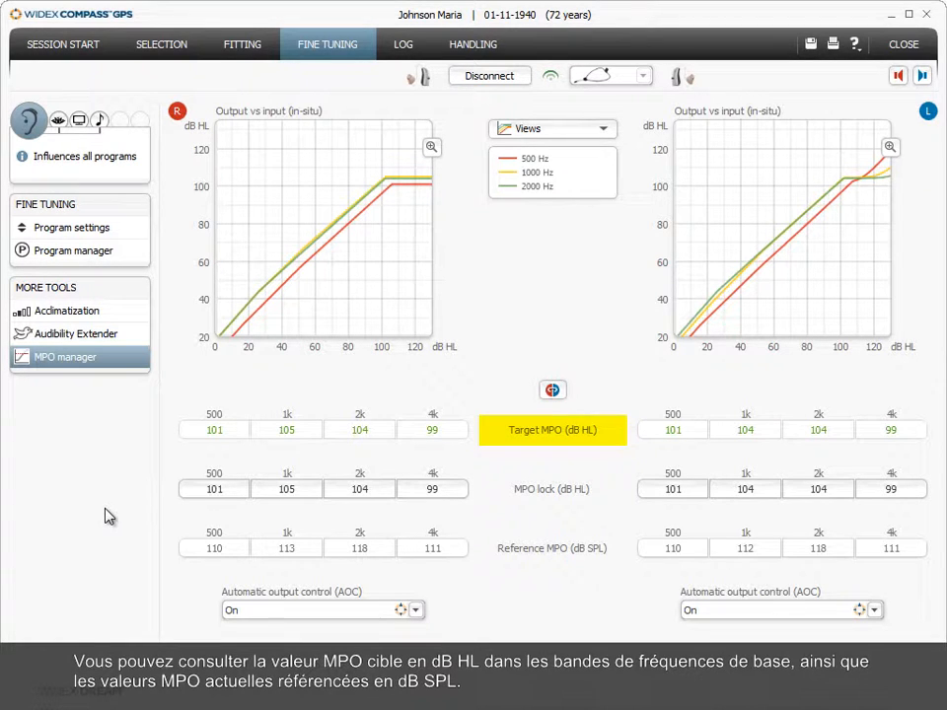
{"action": "mouse_move", "coordinate": [100, 508]}
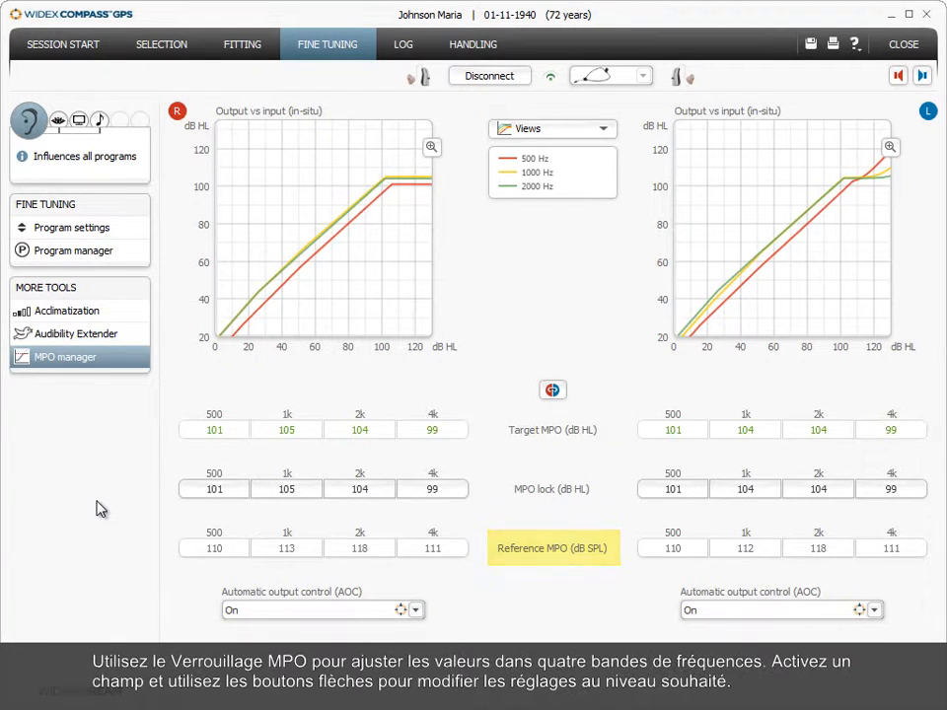
{"action": "left_click", "coordinate": [551, 489]}
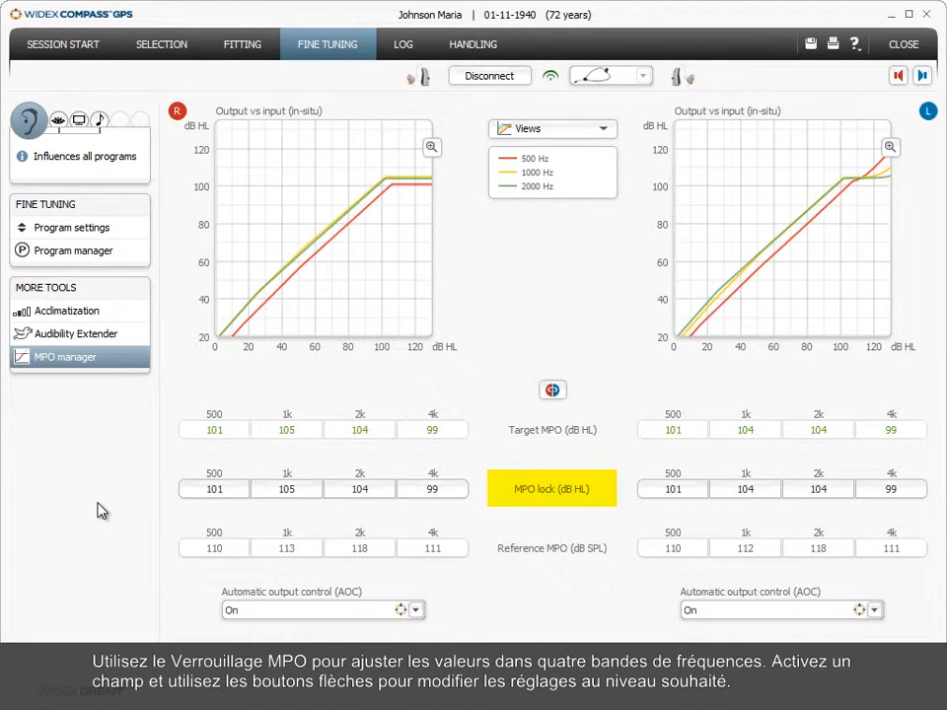
{"action": "left_click", "coordinate": [286, 488]}
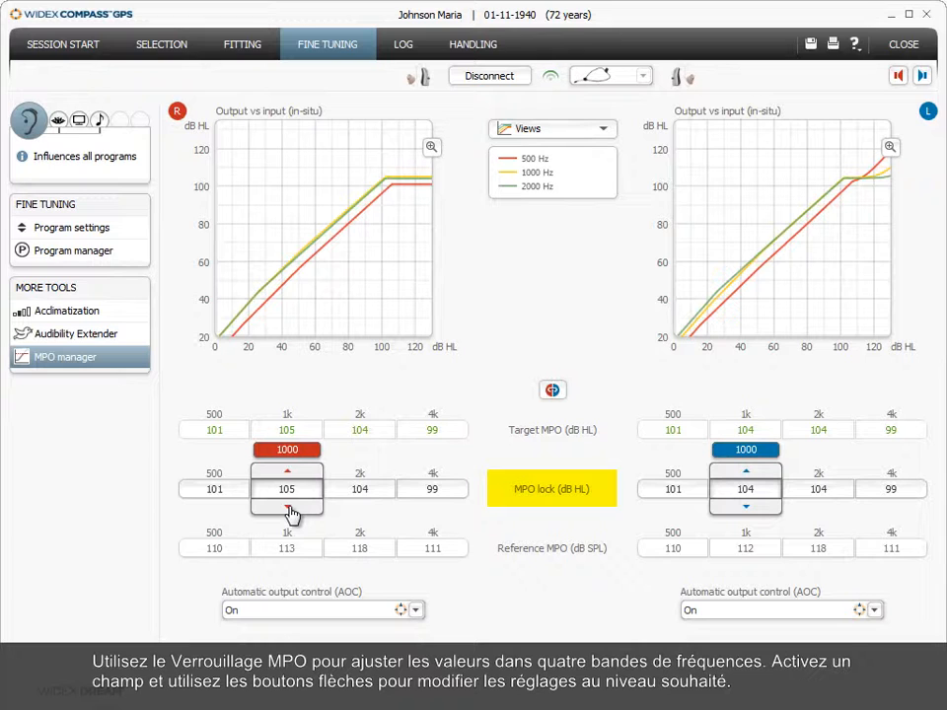
{"action": "left_click", "coordinate": [286, 510]}
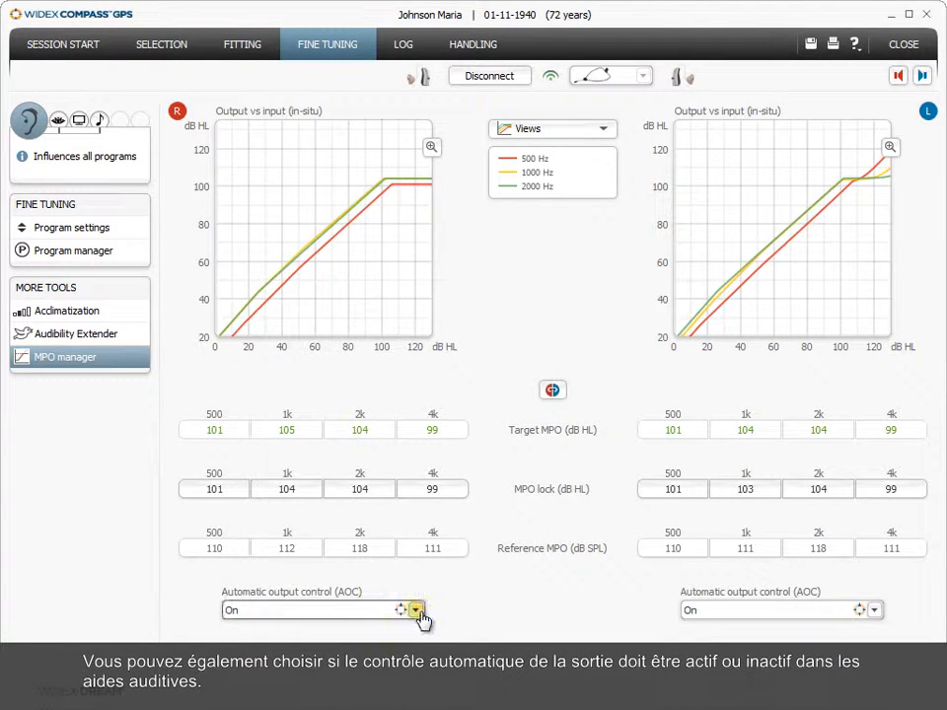
{"action": "left_click", "coordinate": [416, 610]}
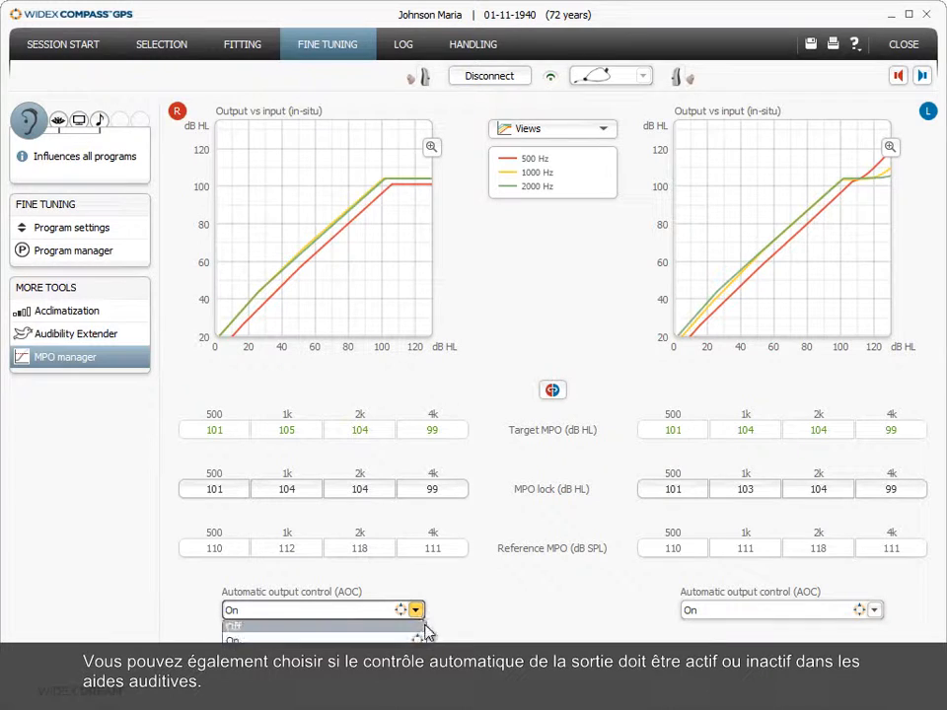
{"action": "left_click", "coordinate": [229, 609]}
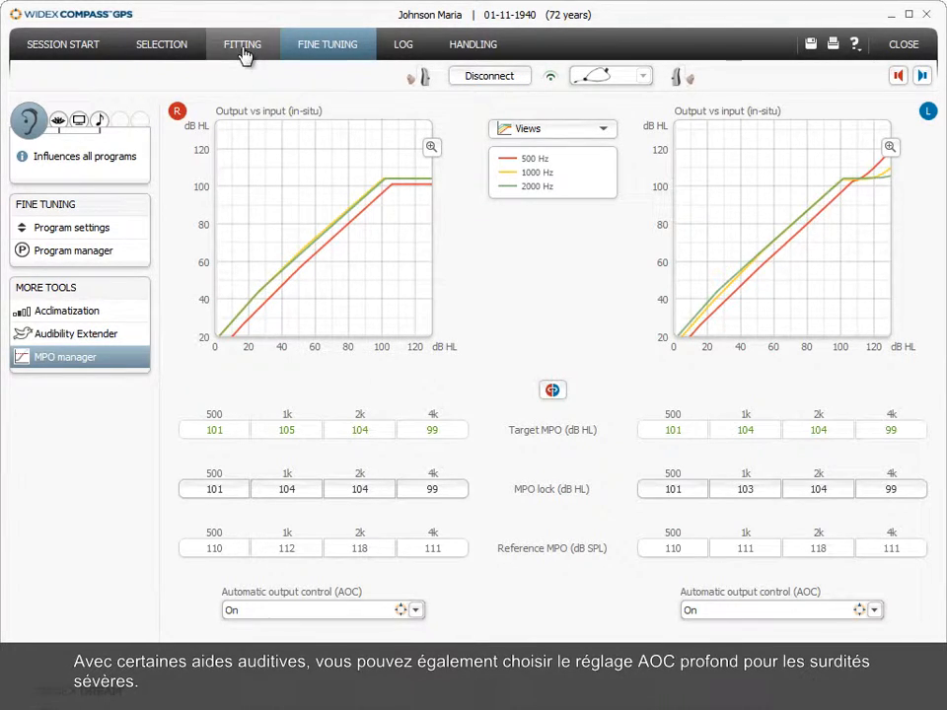
- Return to the Fitting overview and show the help menu of COMPASS help, manuals and videos
{"action": "left_click", "coordinate": [241, 43]}
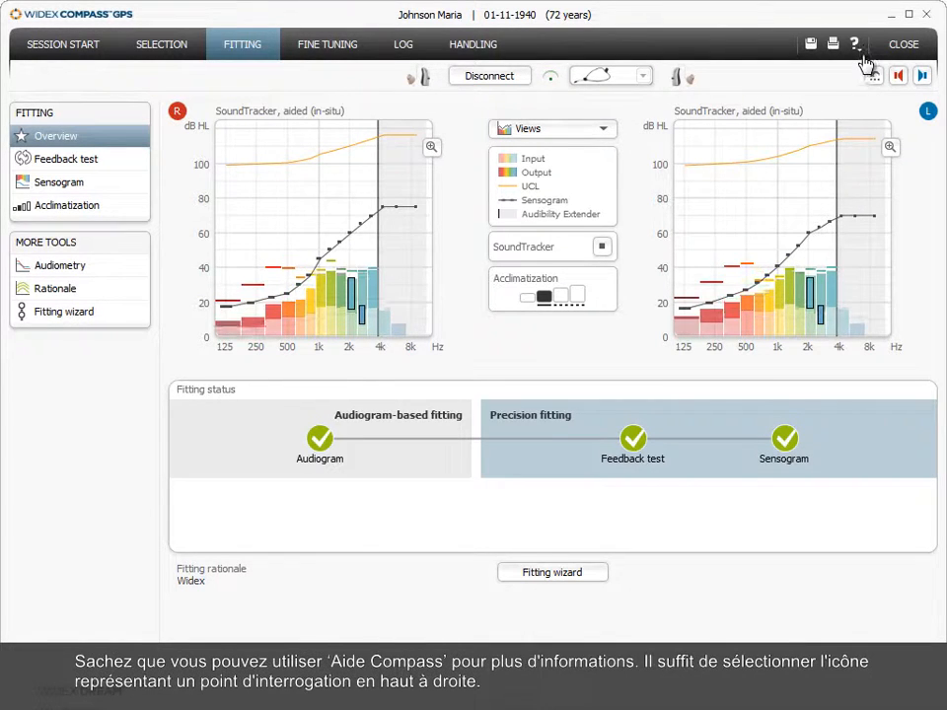
{"action": "left_click", "coordinate": [855, 43]}
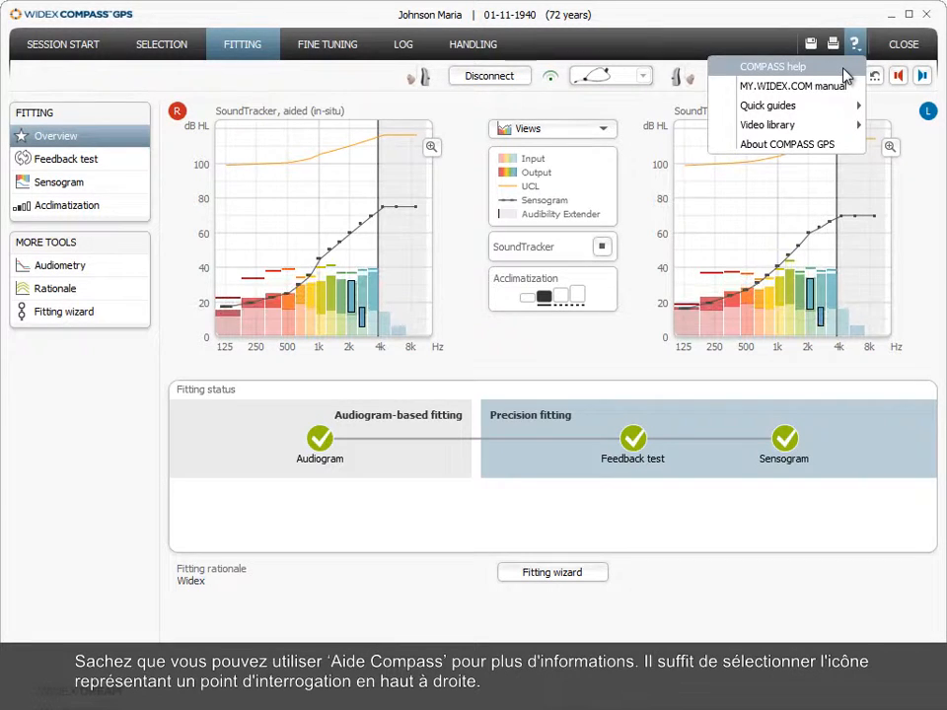
{"action": "mouse_move", "coordinate": [922, 239]}
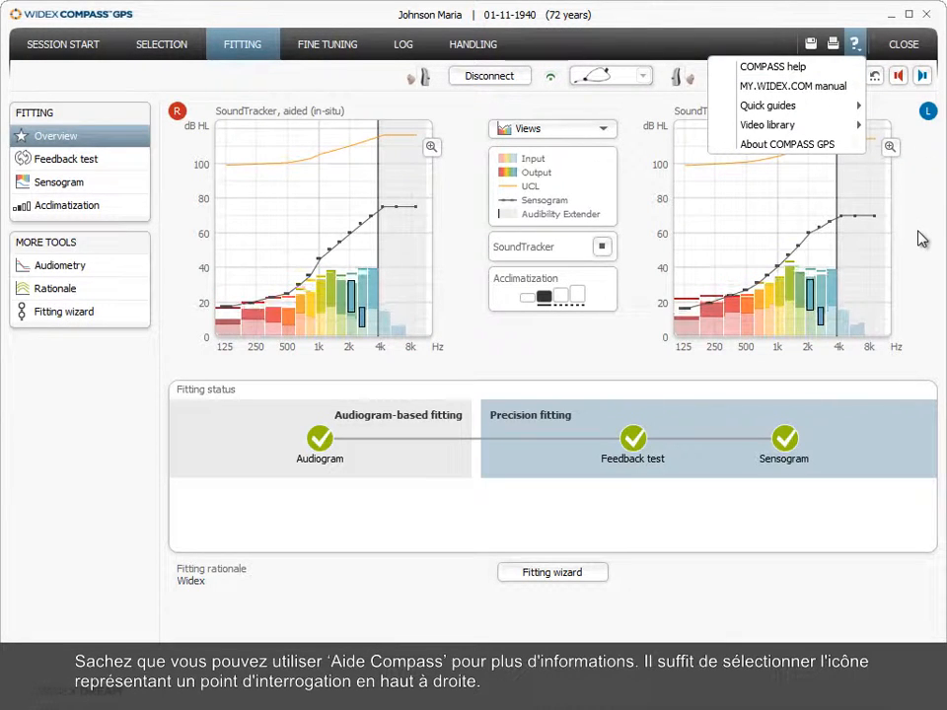